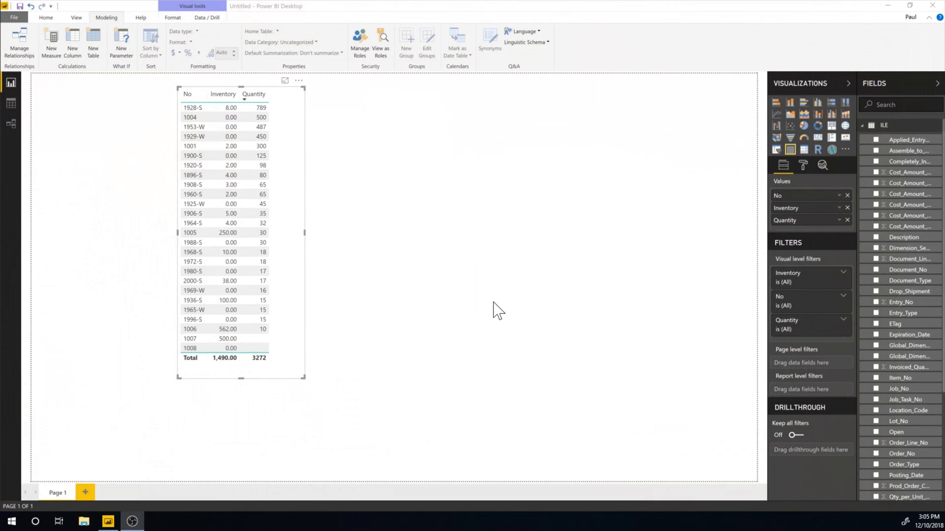
pyautogui.moveTo(417, 299)
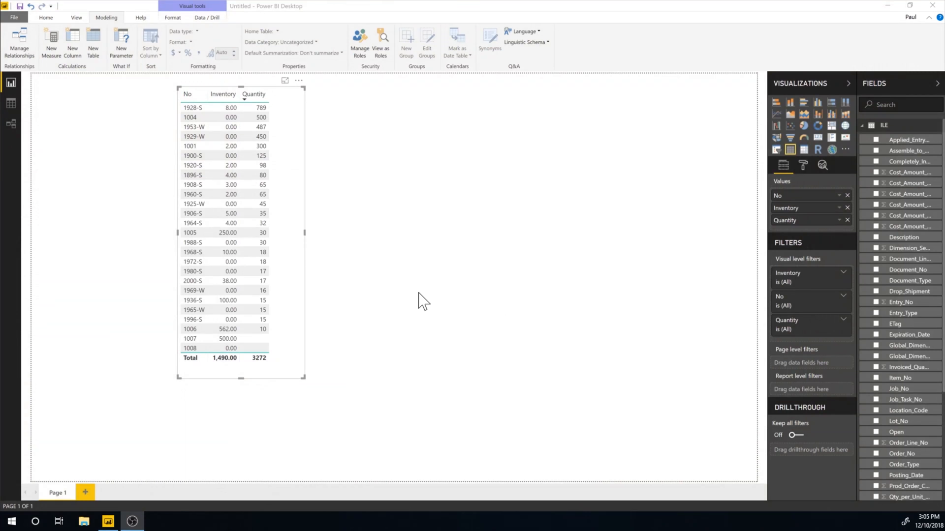
pyautogui.moveTo(441, 227)
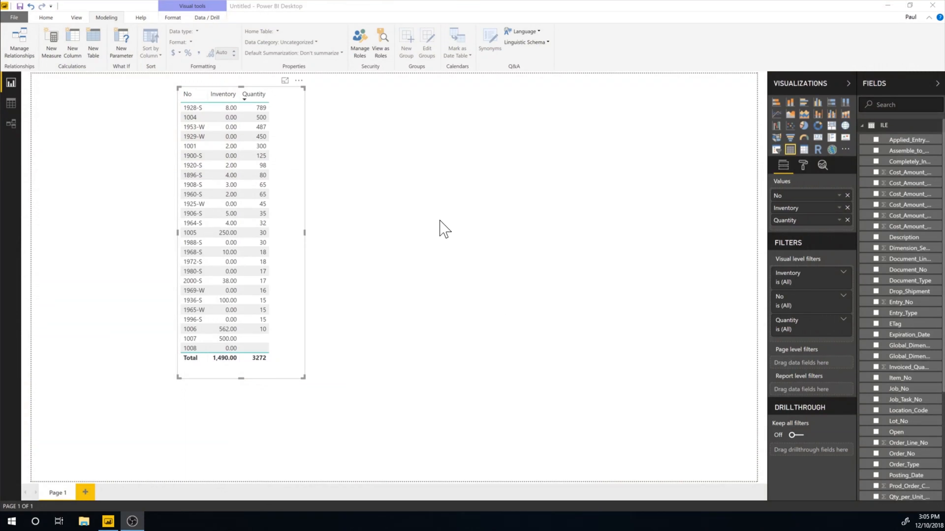
pyautogui.moveTo(379, 150)
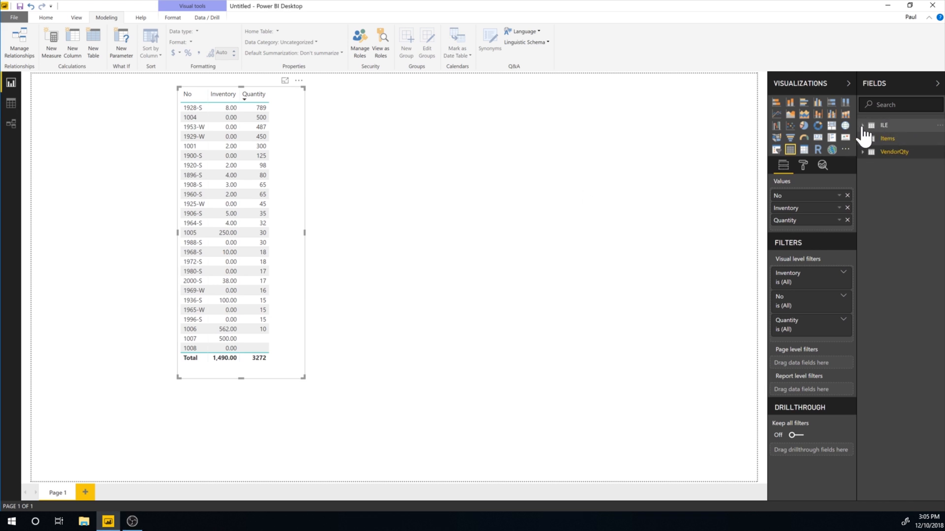
pyautogui.moveTo(884, 126)
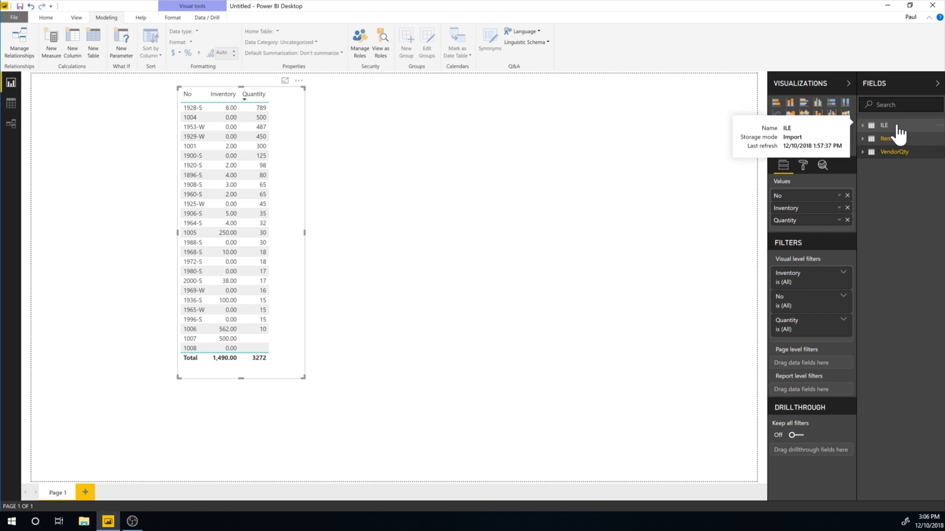
pyautogui.moveTo(881, 174)
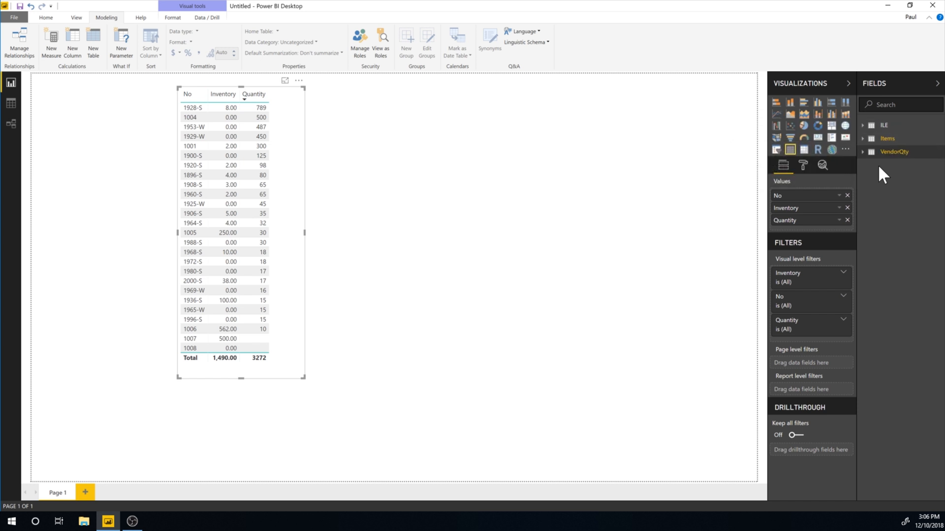
pyautogui.moveTo(584, 231)
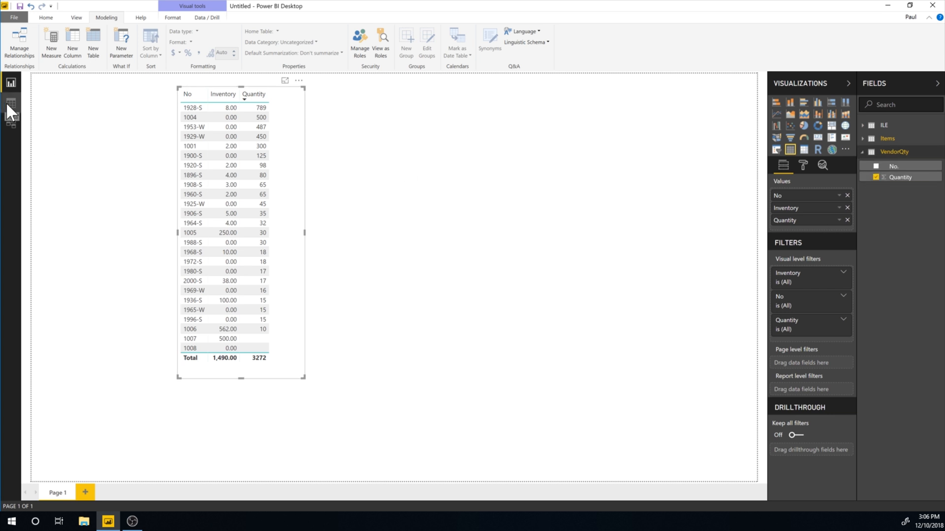
pyautogui.click(11, 103)
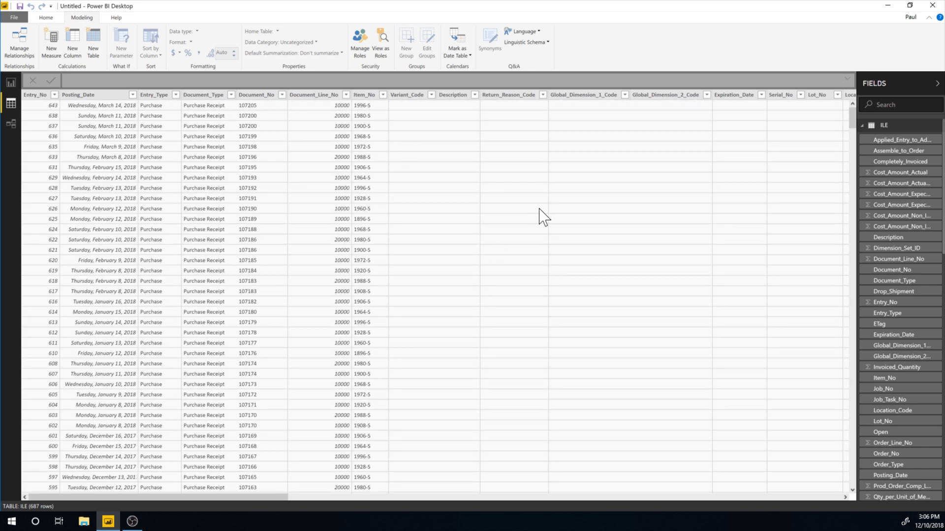
pyautogui.click(871, 125)
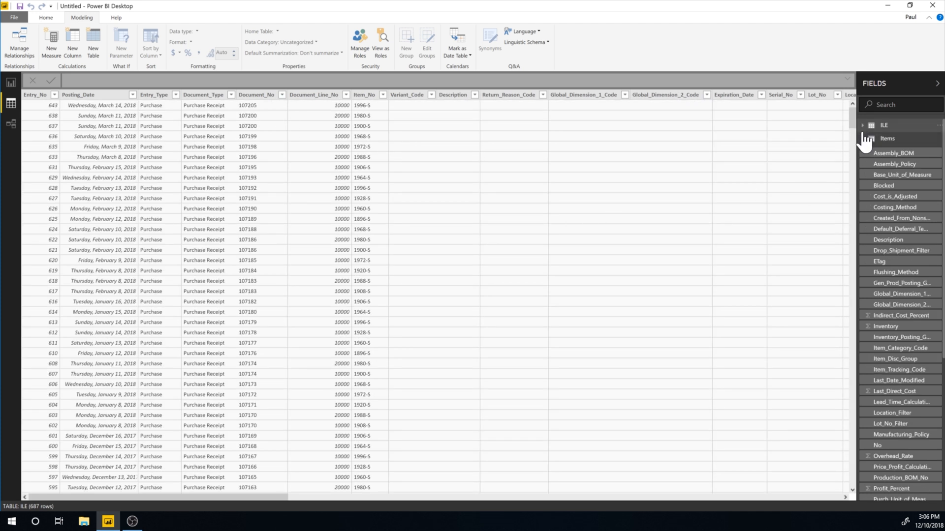
pyautogui.click(887, 139)
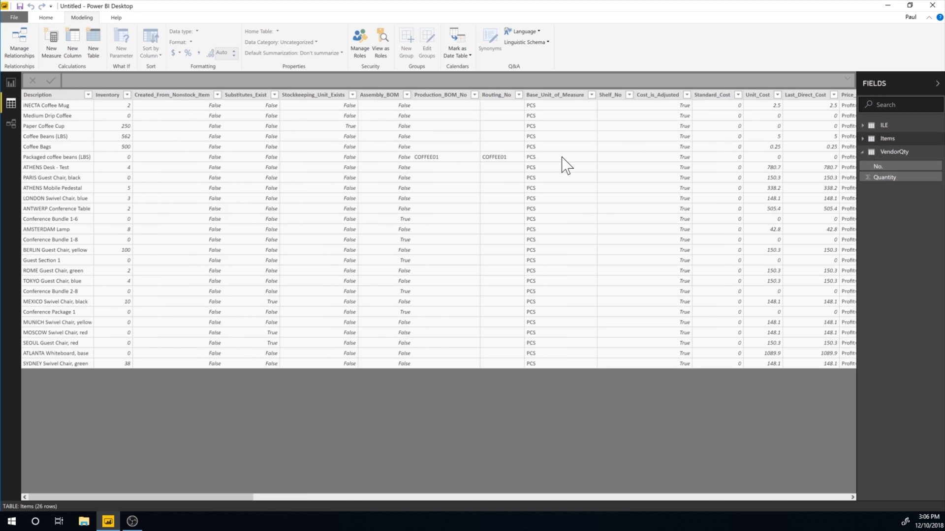
pyautogui.moveTo(314, 148)
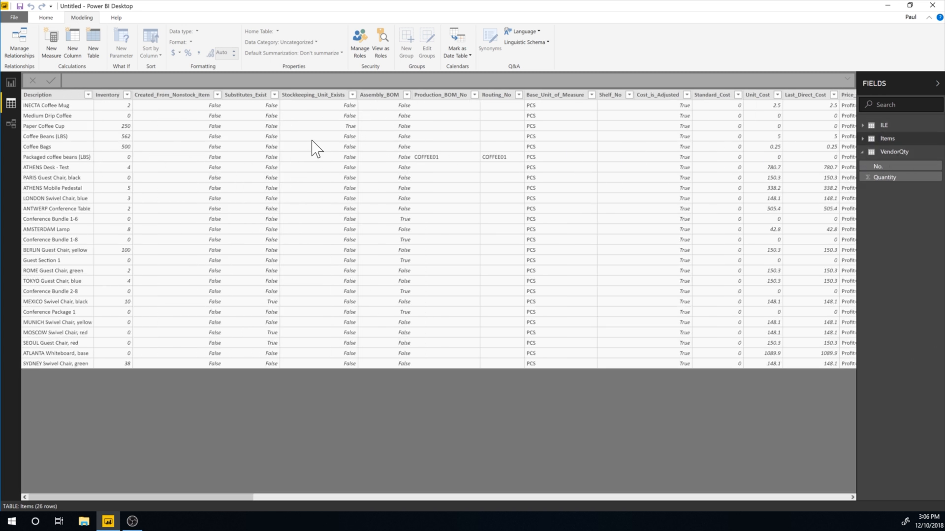
pyautogui.click(893, 152)
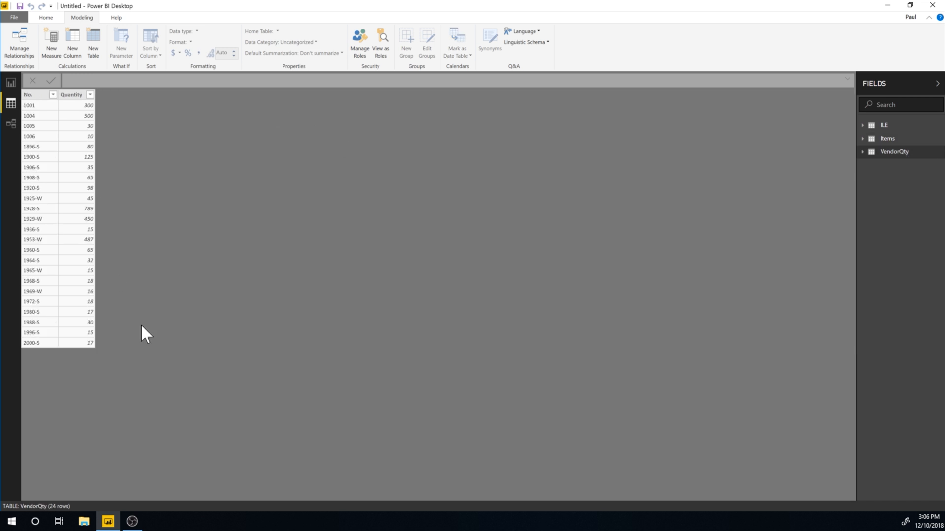
pyautogui.moveTo(150, 243)
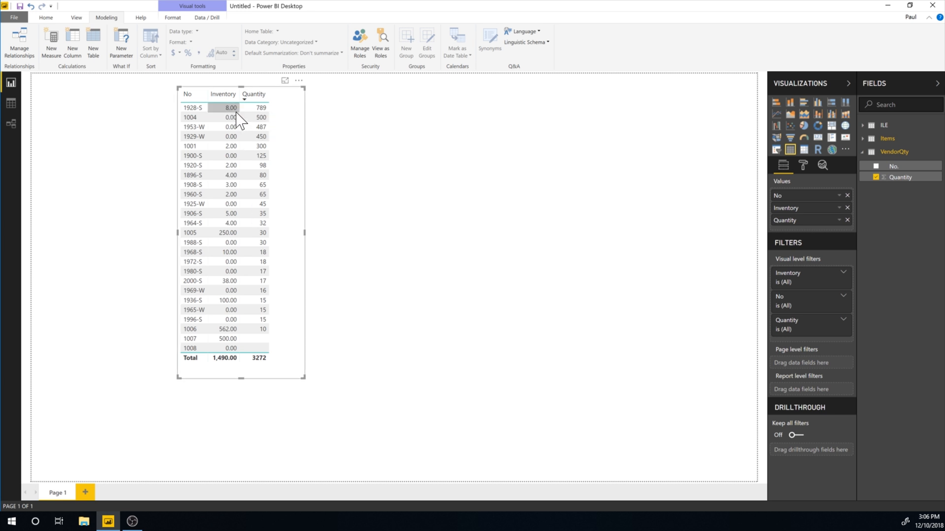
pyautogui.moveTo(405, 199)
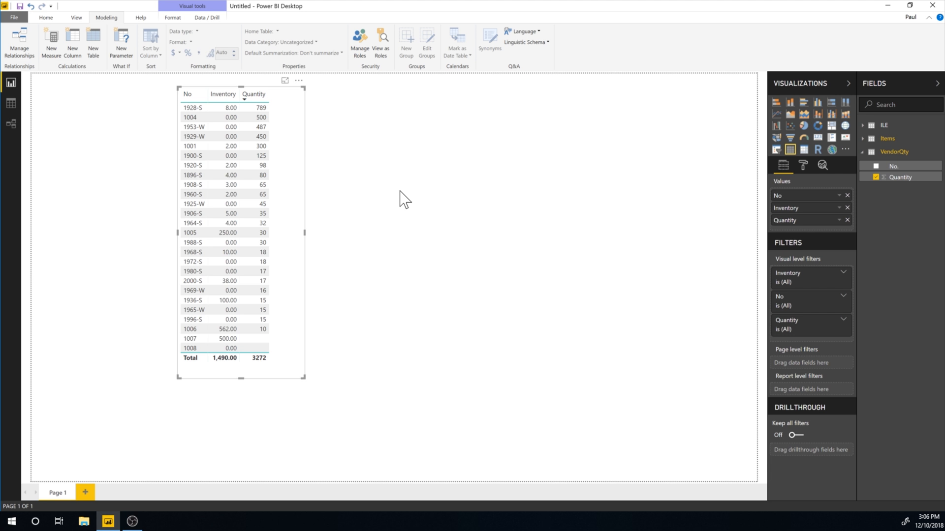
pyautogui.moveTo(415, 148)
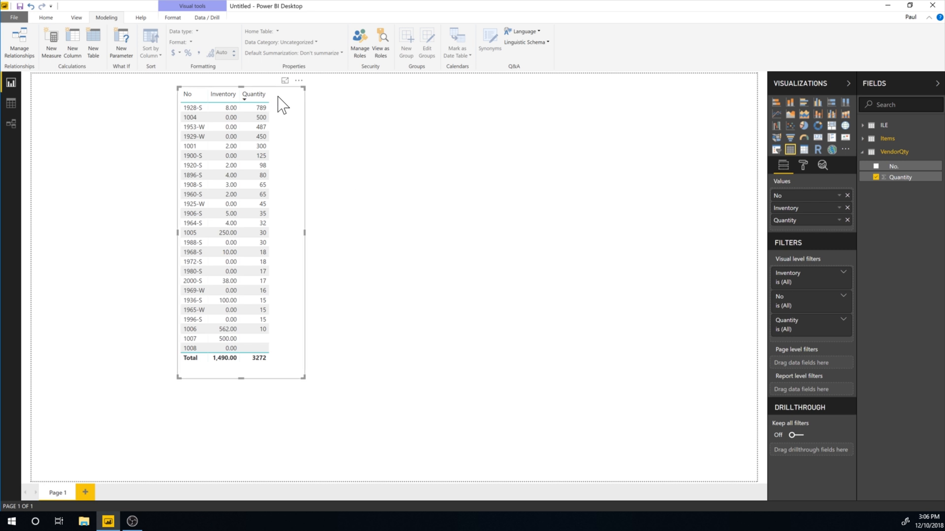
pyautogui.moveTo(298, 103)
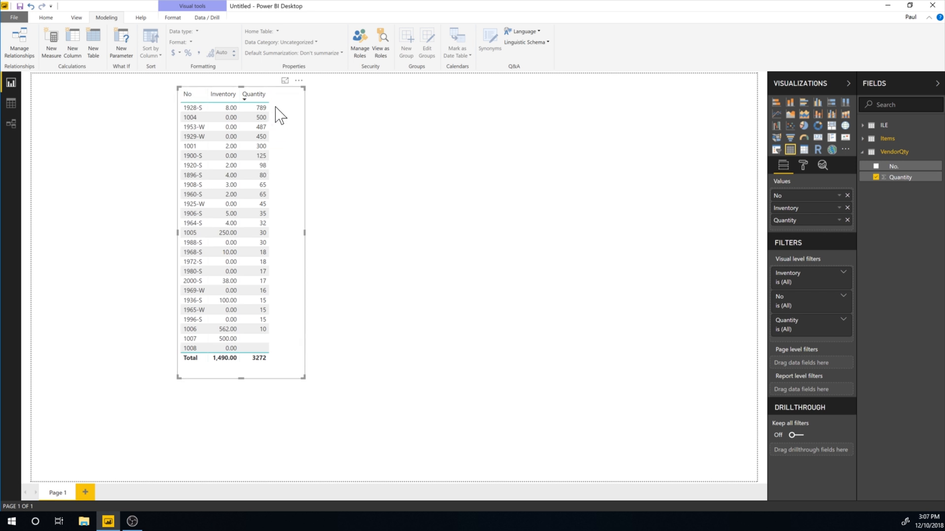
pyautogui.moveTo(116, 197)
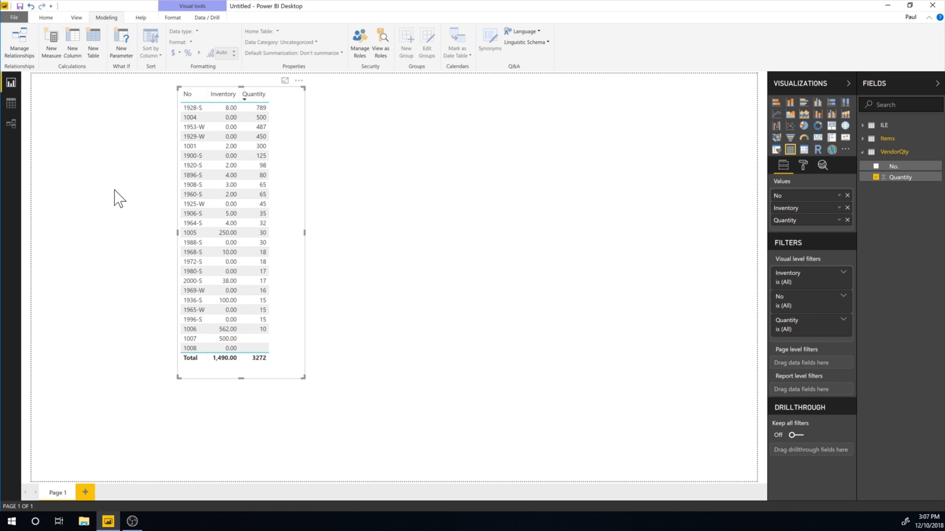
pyautogui.moveTo(124, 124)
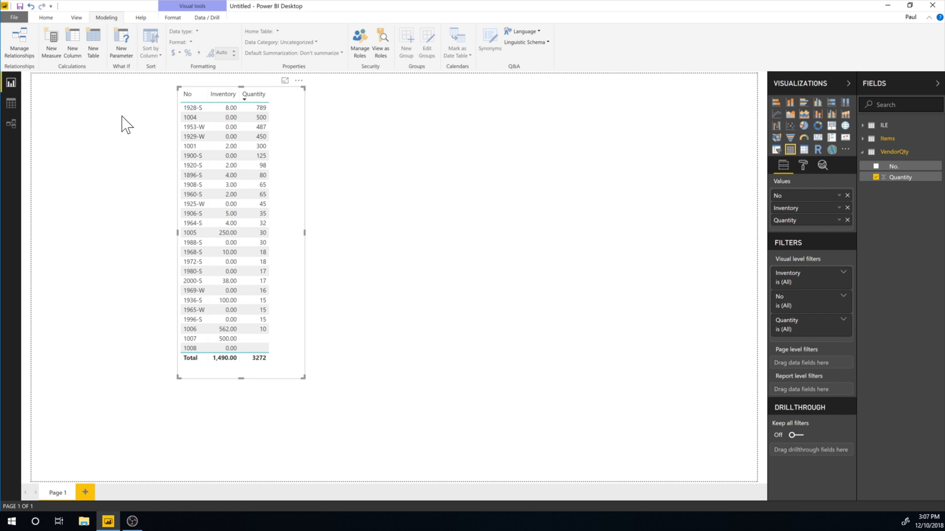
# Switch to Data view to show the VendorQty table's raw rows.
pyautogui.click(10, 103)
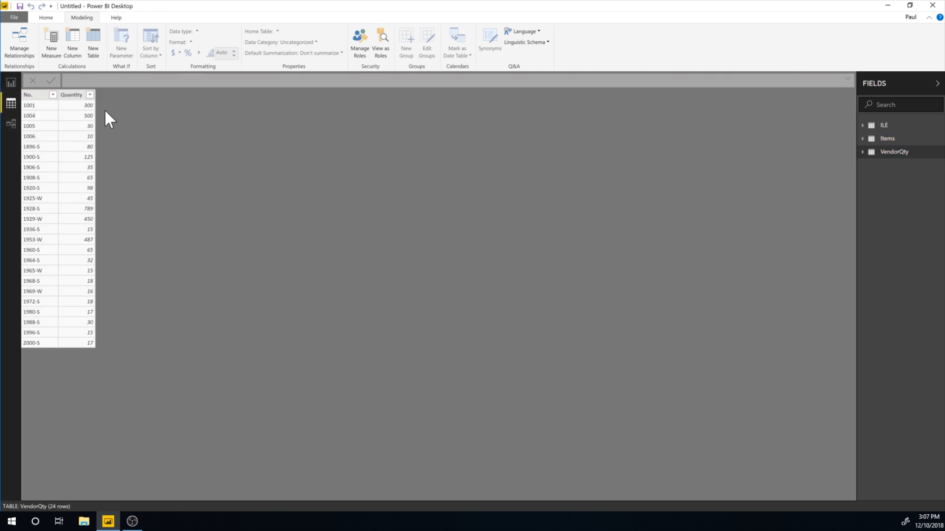
pyautogui.moveTo(48, 21)
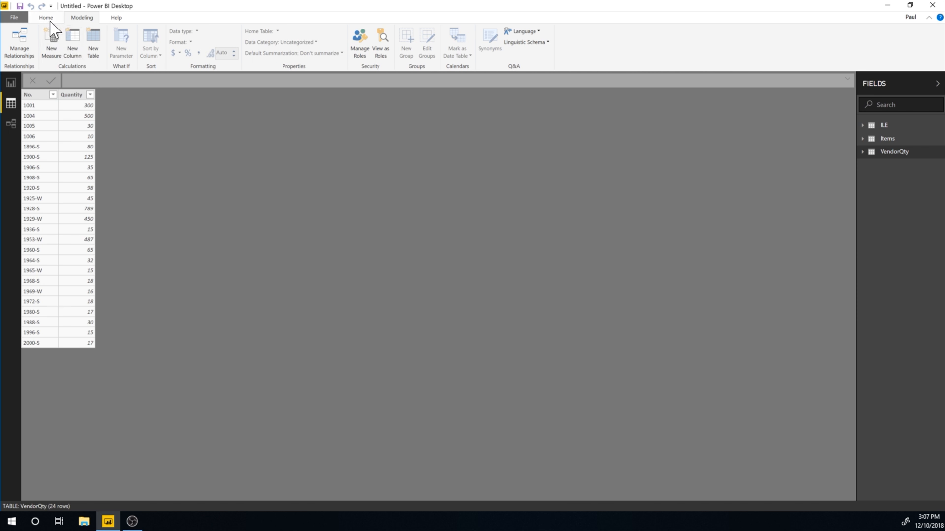
# Launch the Power Query Editor via Home > Edit Queries.
pyautogui.click(43, 18)
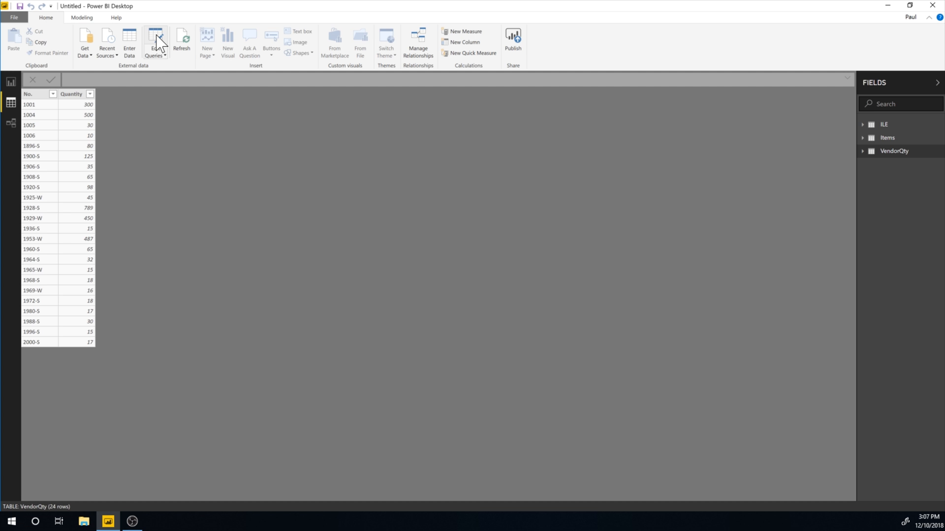
pyautogui.click(154, 42)
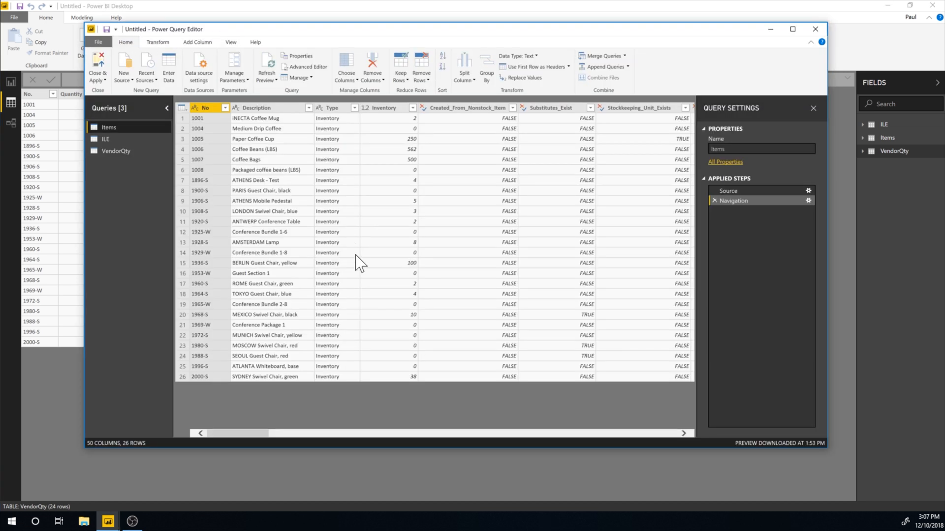
pyautogui.moveTo(352, 265)
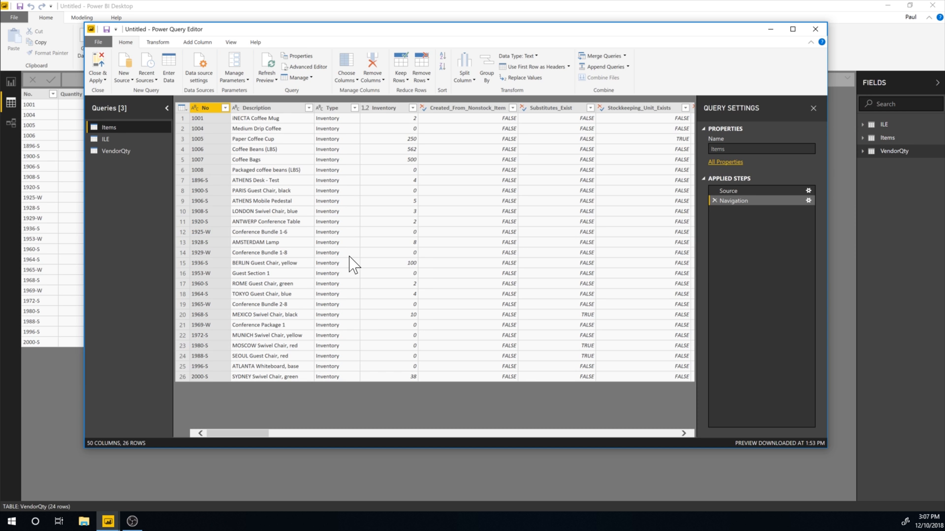
pyautogui.moveTo(735, 221)
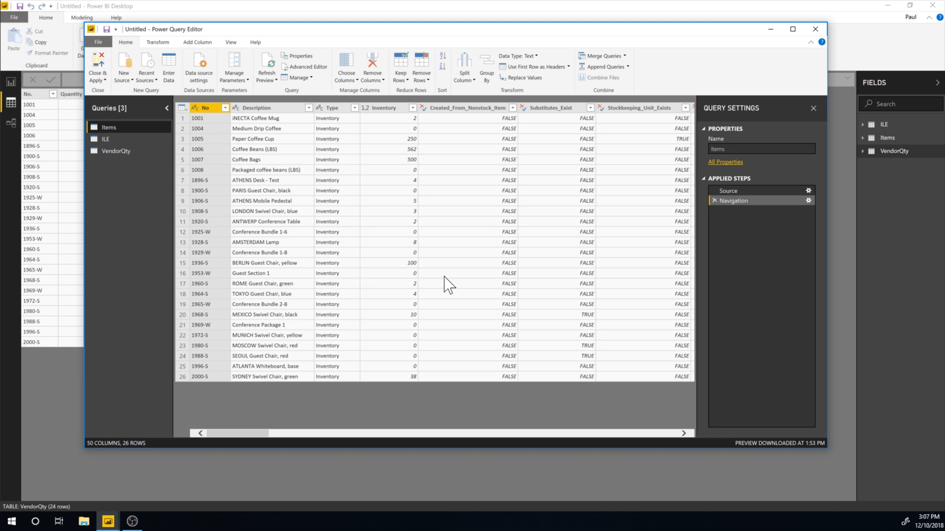
pyautogui.moveTo(601, 198)
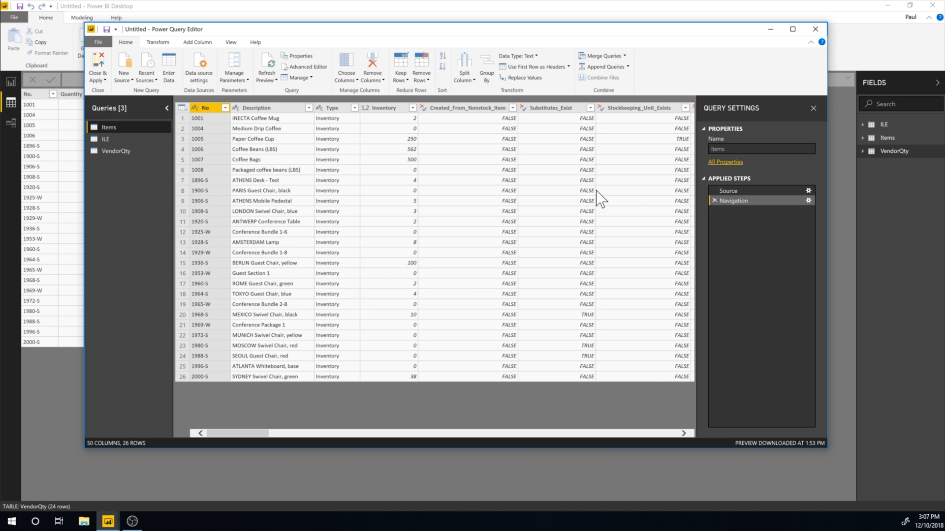
pyautogui.moveTo(399, 125)
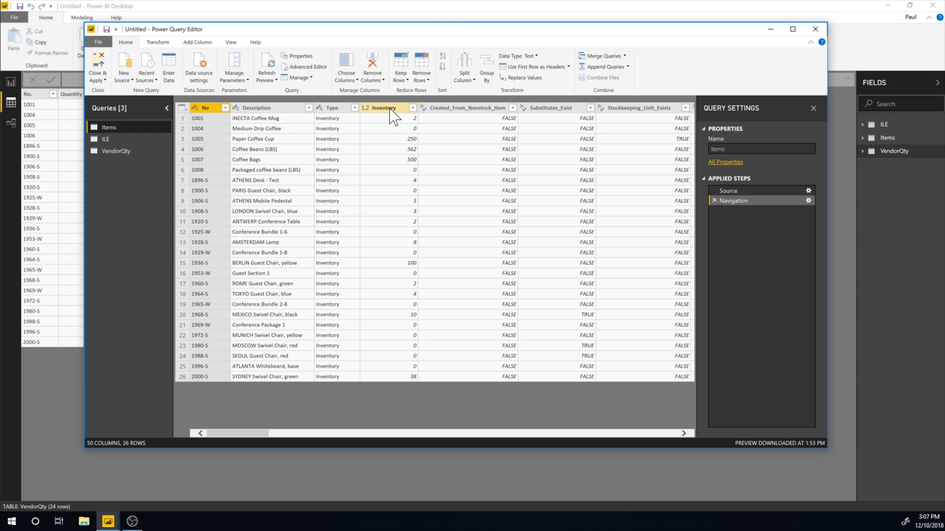
# Change the Items query's Inventory column to Whole Number type.
pyautogui.rightClick(385, 108)
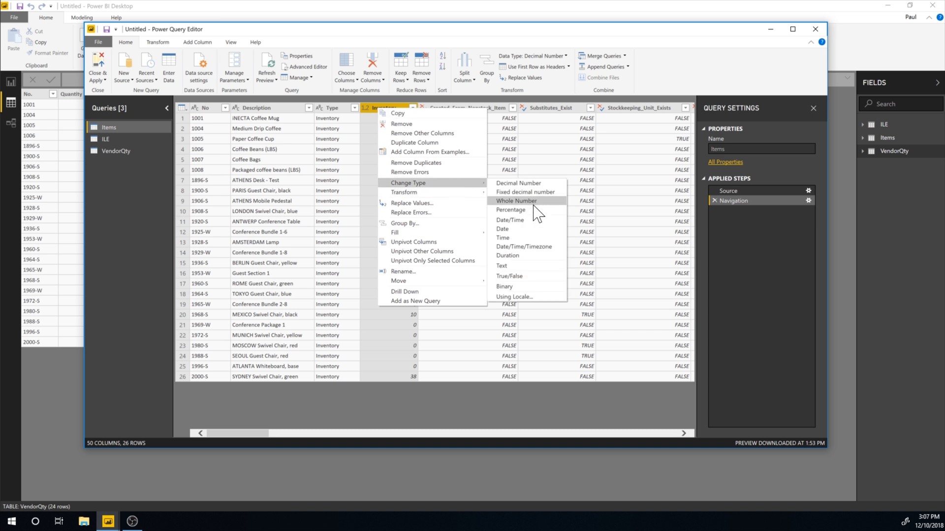
pyautogui.click(516, 201)
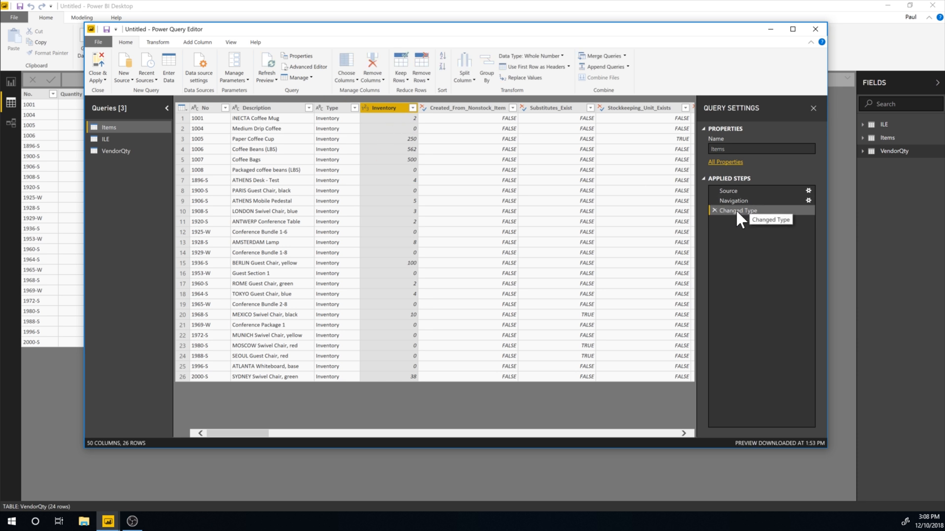
# Browse the ILE query, then display the VendorQty query's preview.
pyautogui.click(105, 139)
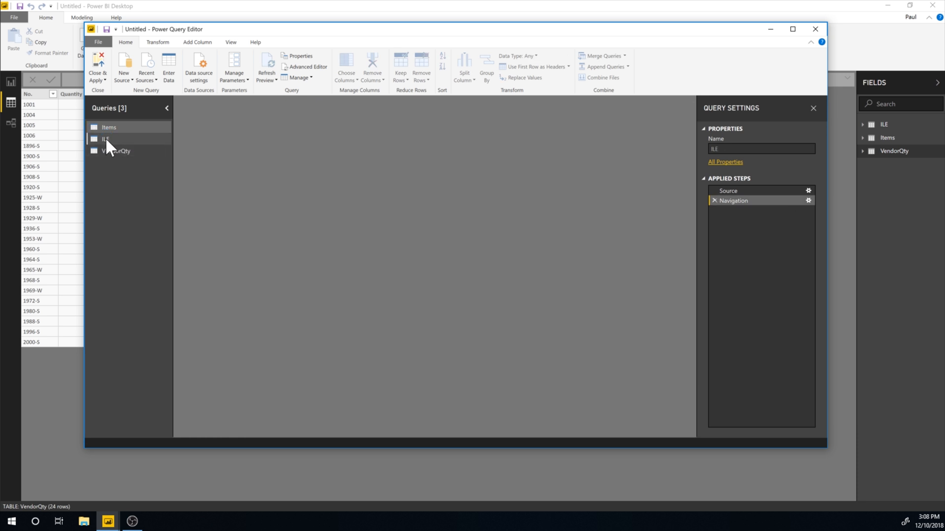
pyautogui.click(104, 139)
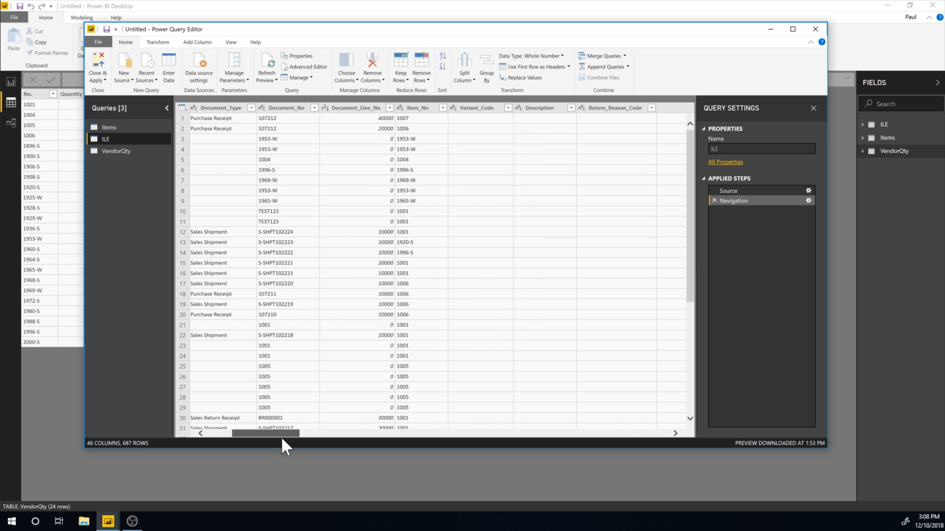
pyautogui.moveTo(265, 433); pyautogui.dragTo(383, 433)
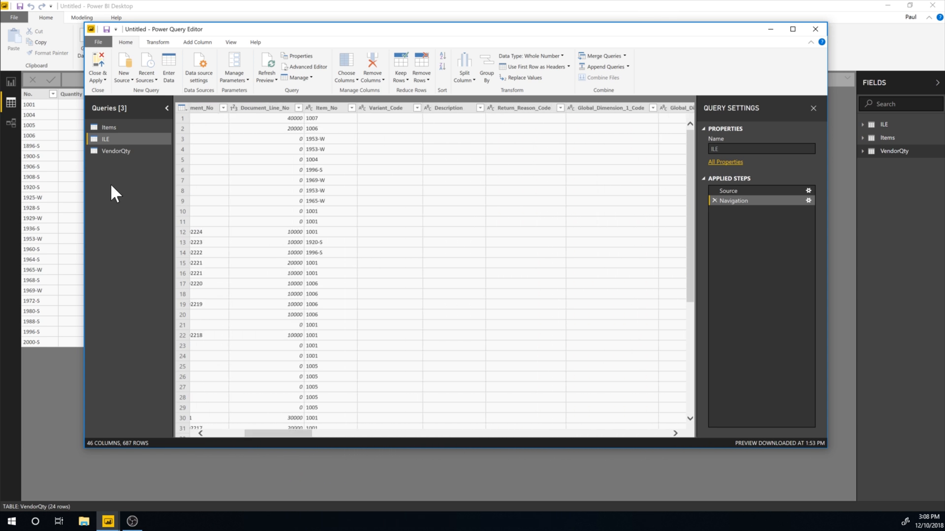
pyautogui.click(114, 151)
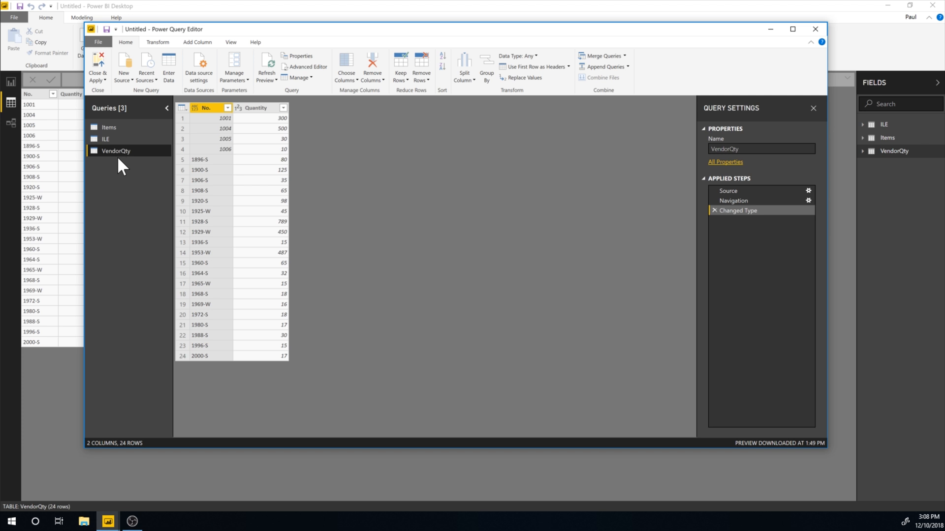
pyautogui.rightClick(253, 107)
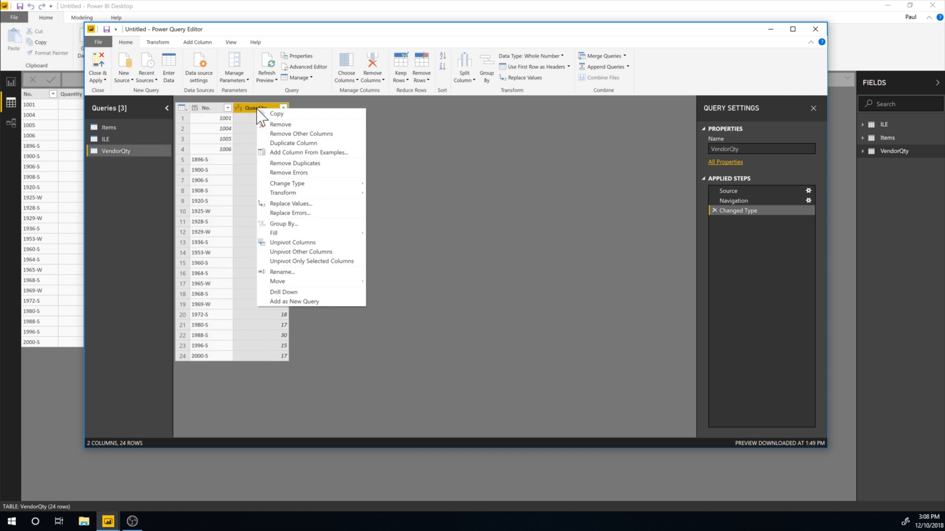
pyautogui.moveTo(287, 183)
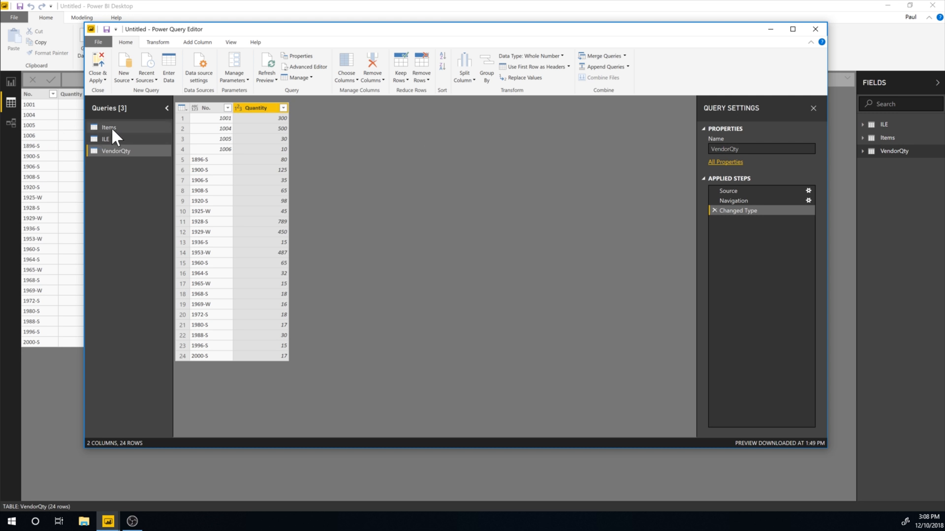
pyautogui.click(205, 107)
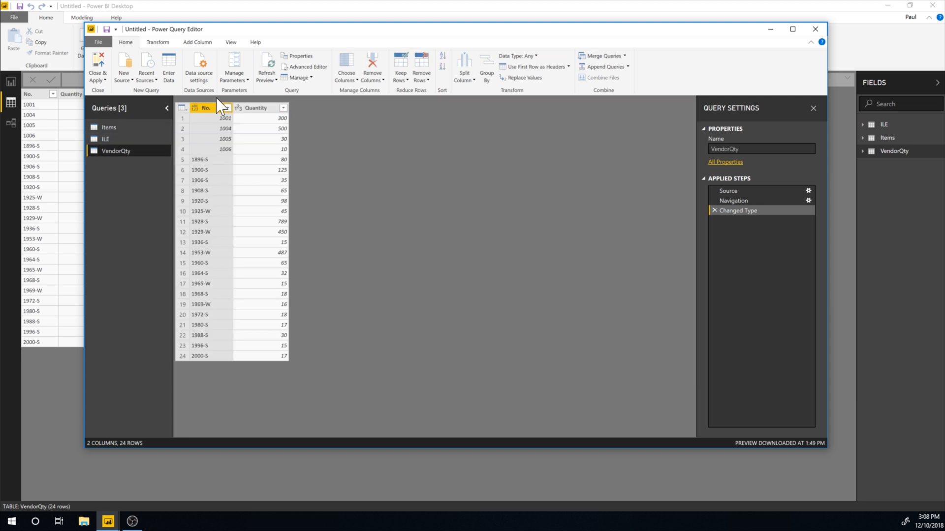
pyautogui.moveTo(323, 104)
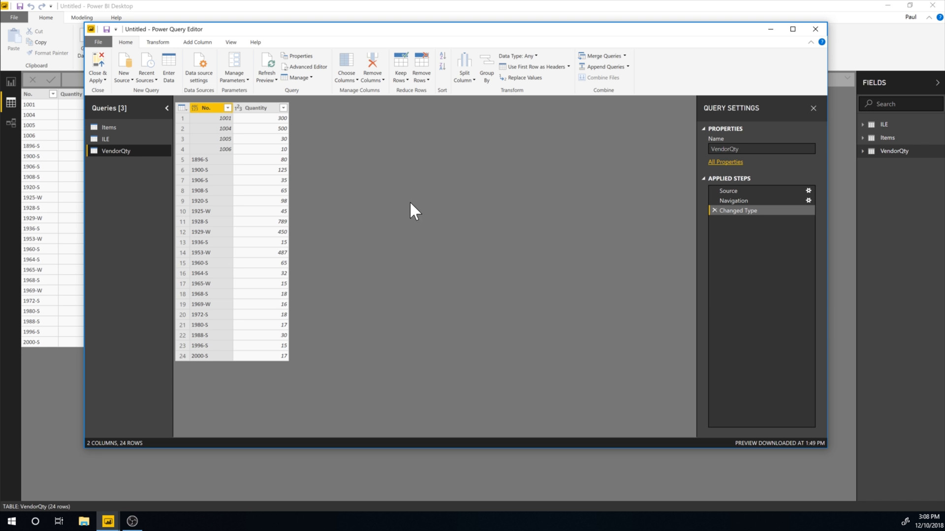
pyautogui.moveTo(273, 127)
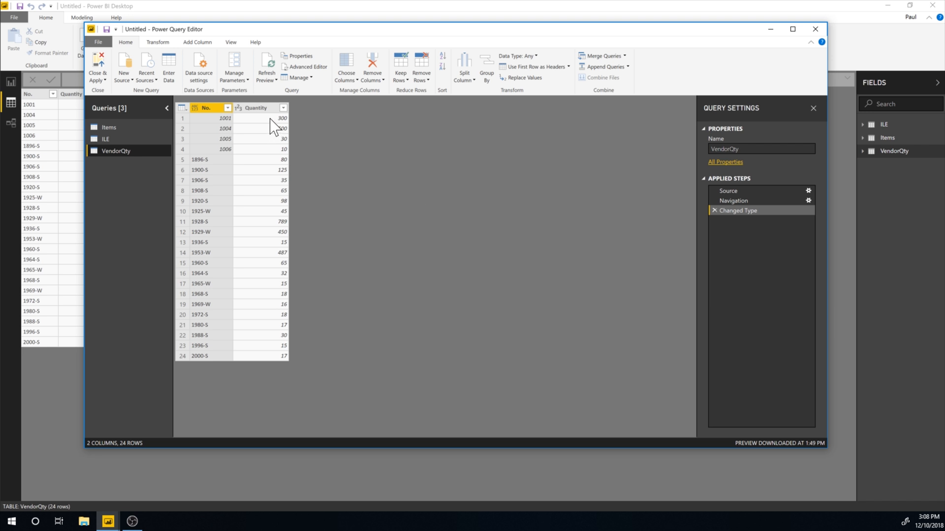
pyautogui.click(110, 127)
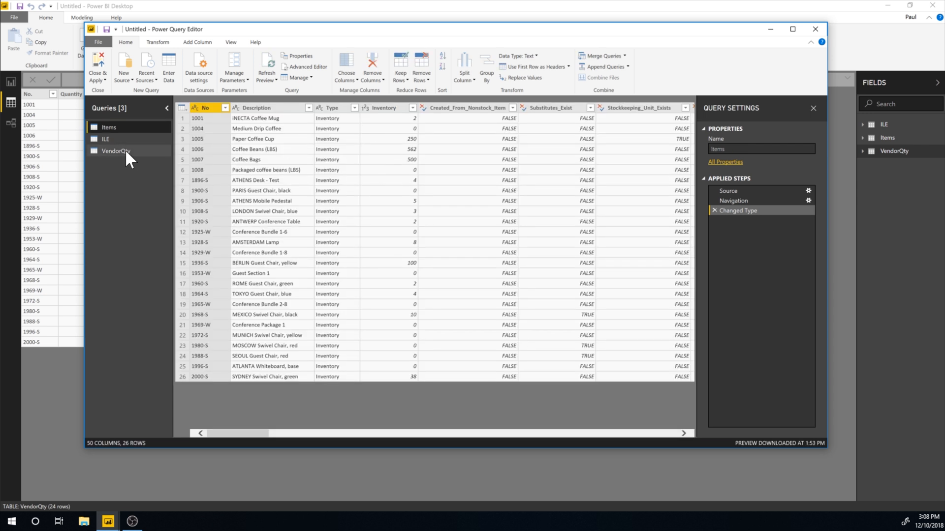
pyautogui.click(114, 151)
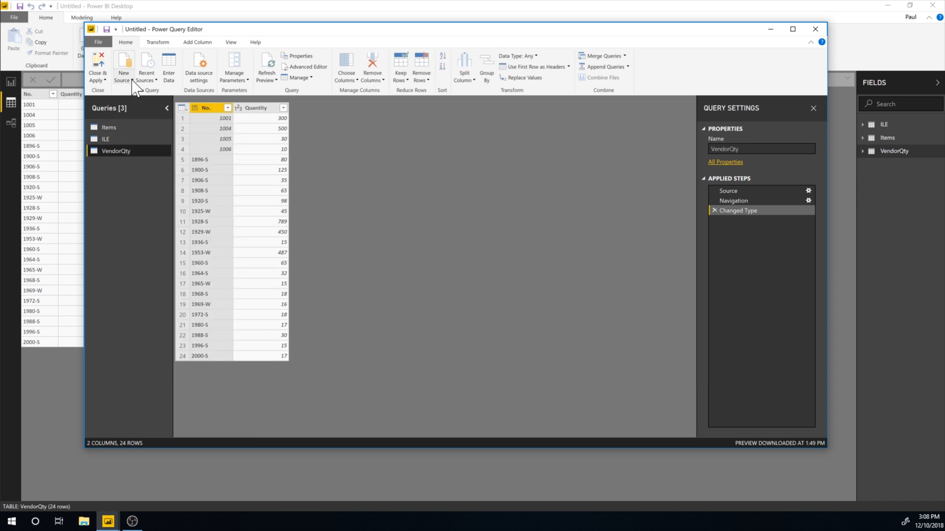
pyautogui.click(197, 42)
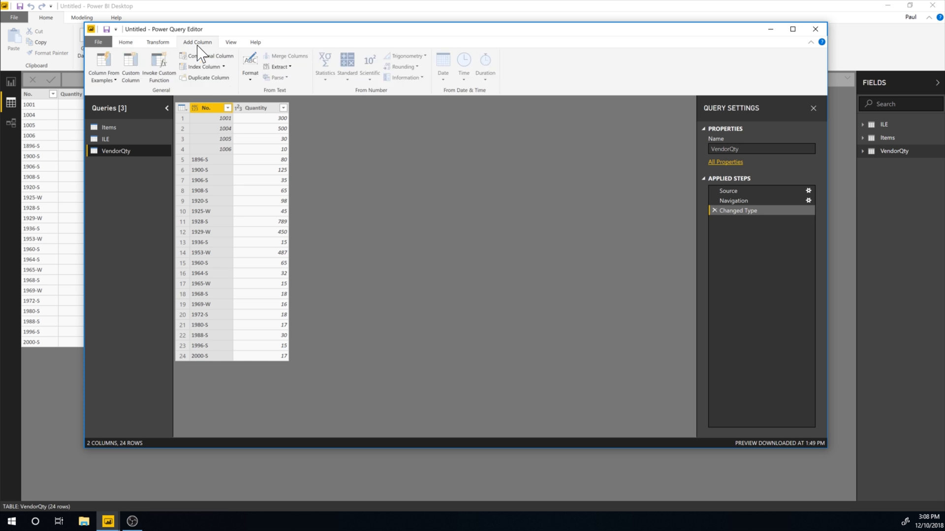
pyautogui.moveTo(129, 73)
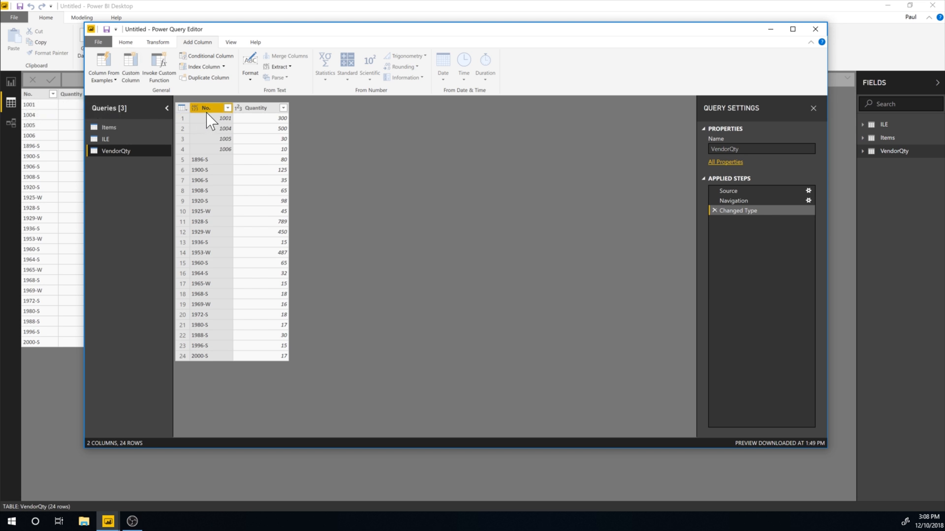
pyautogui.moveTo(251, 139)
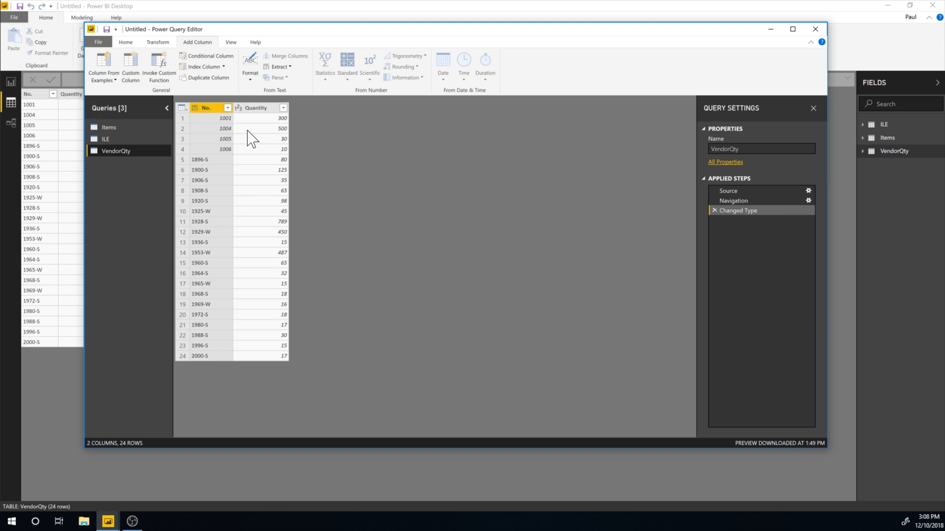
pyautogui.moveTo(255, 114)
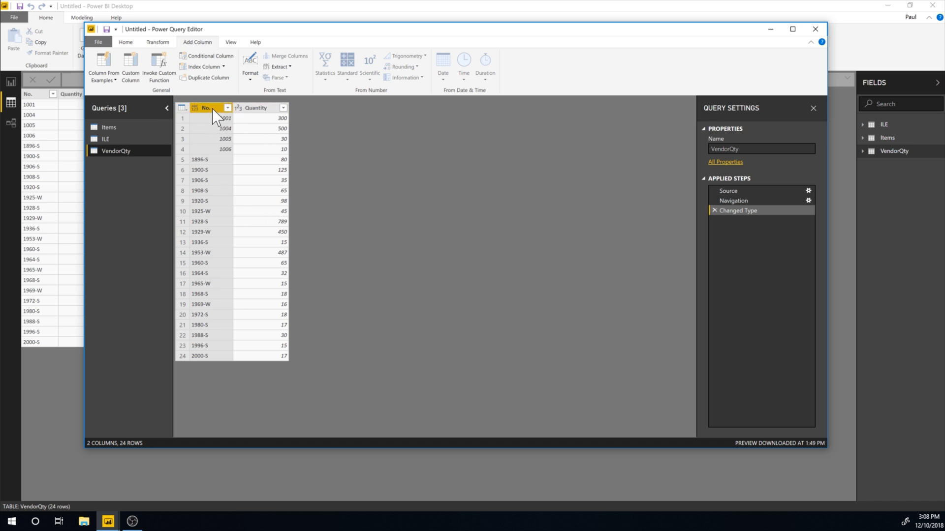
pyautogui.moveTo(265, 152)
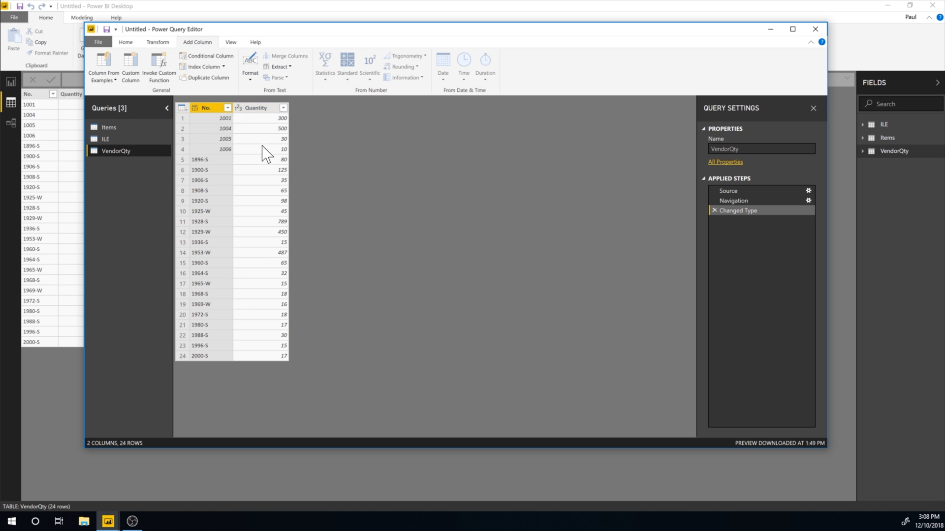
pyautogui.moveTo(326, 146)
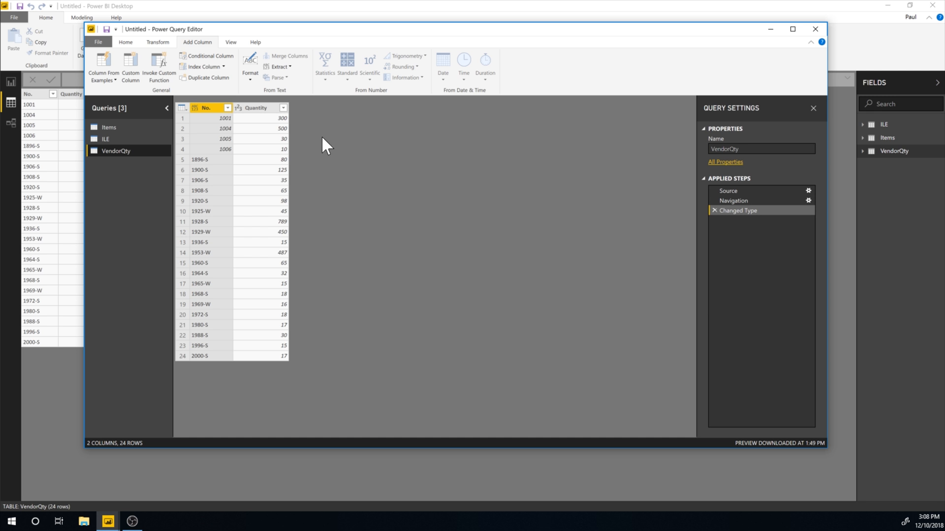
pyautogui.moveTo(116, 127)
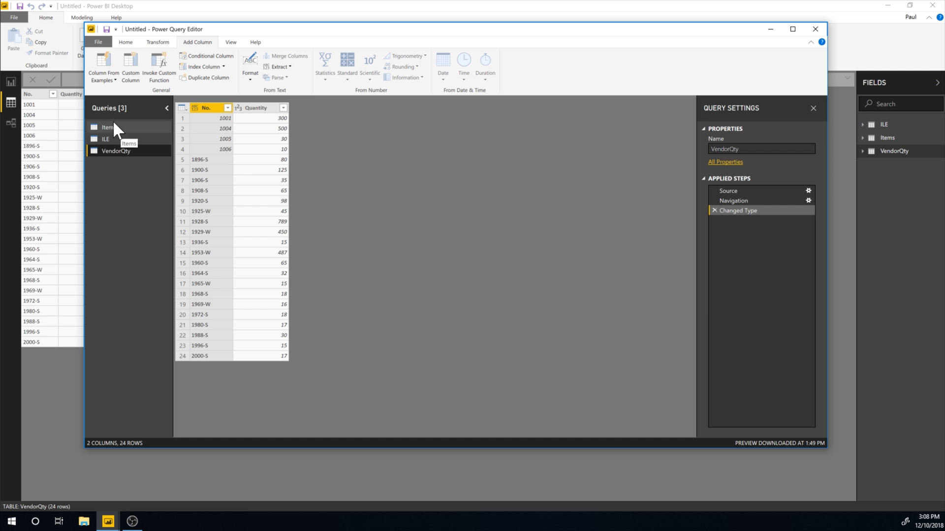
pyautogui.click(125, 42)
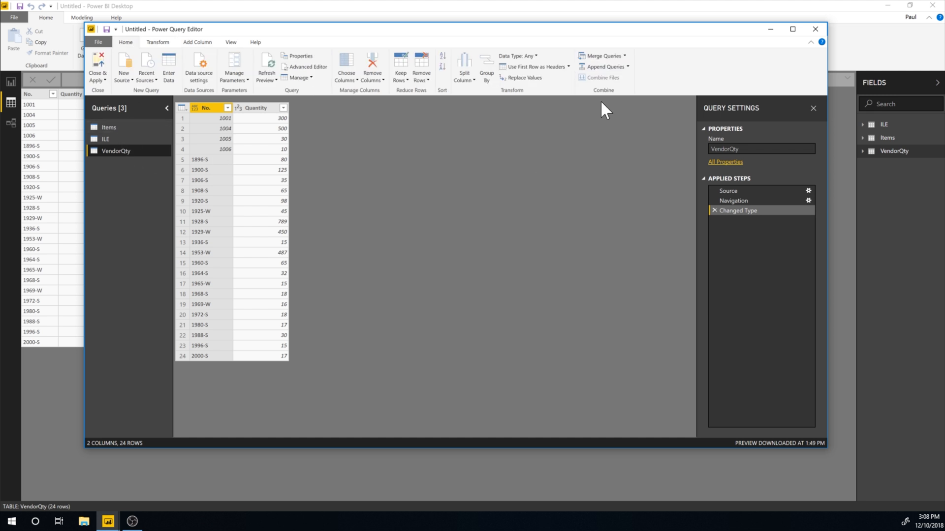
pyautogui.moveTo(603, 58)
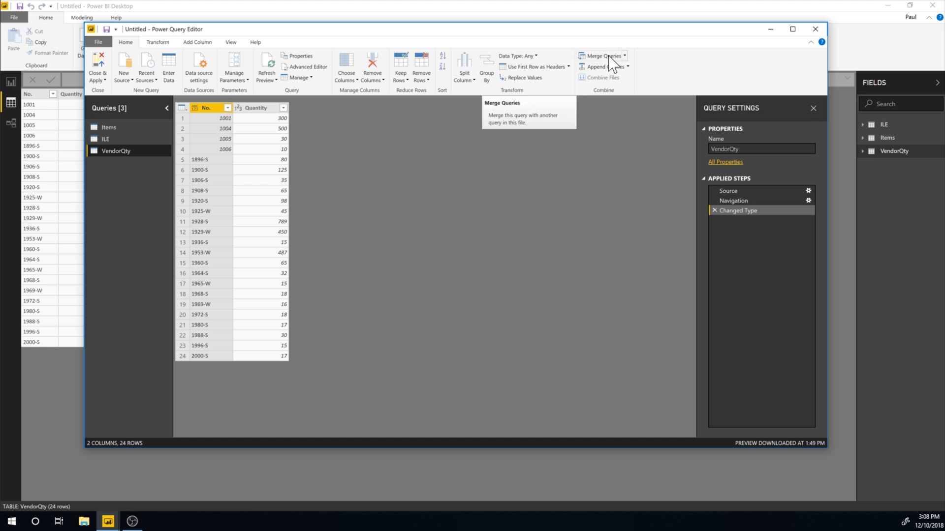
pyautogui.moveTo(127, 132)
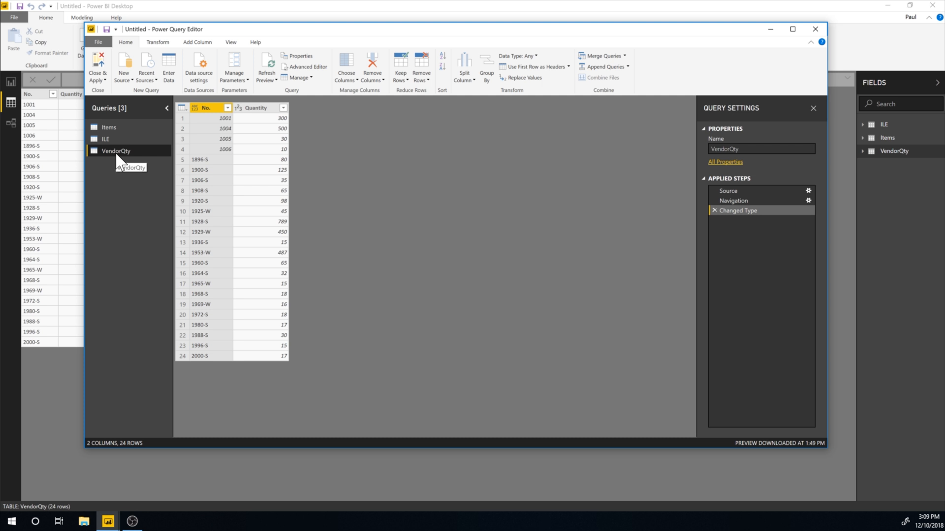
pyautogui.moveTo(397, 212)
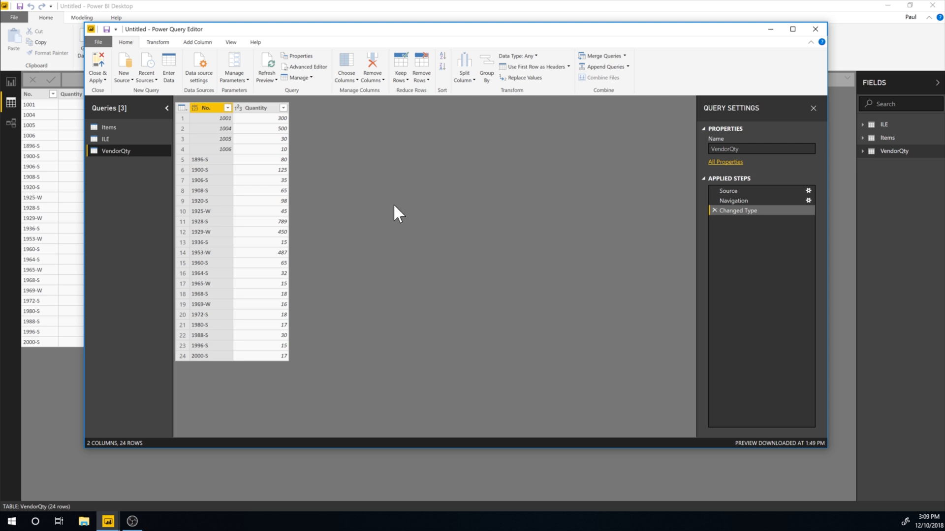
pyautogui.moveTo(516, 191)
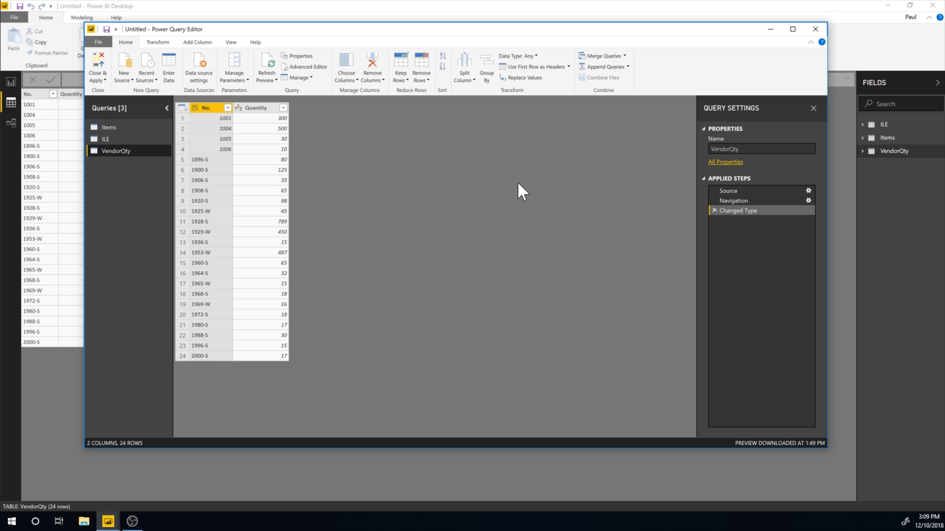
pyautogui.moveTo(531, 193)
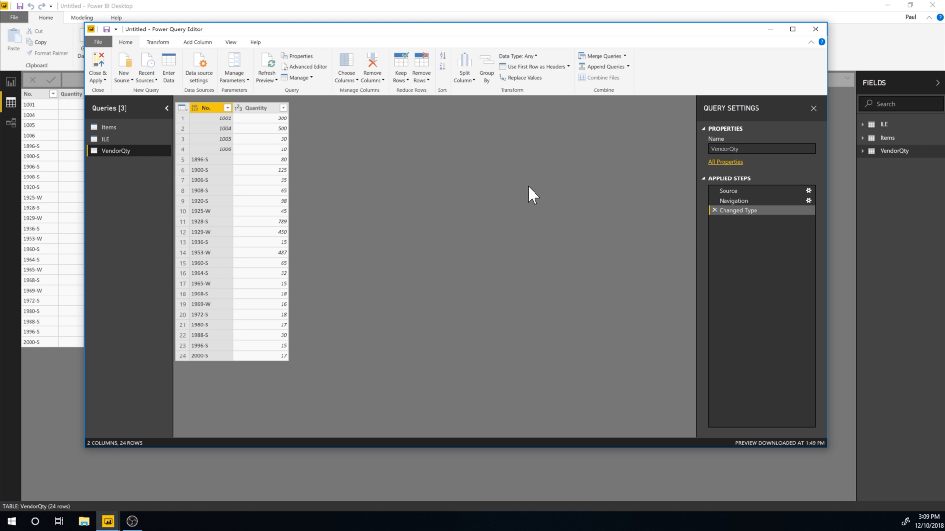
pyautogui.moveTo(350, 185)
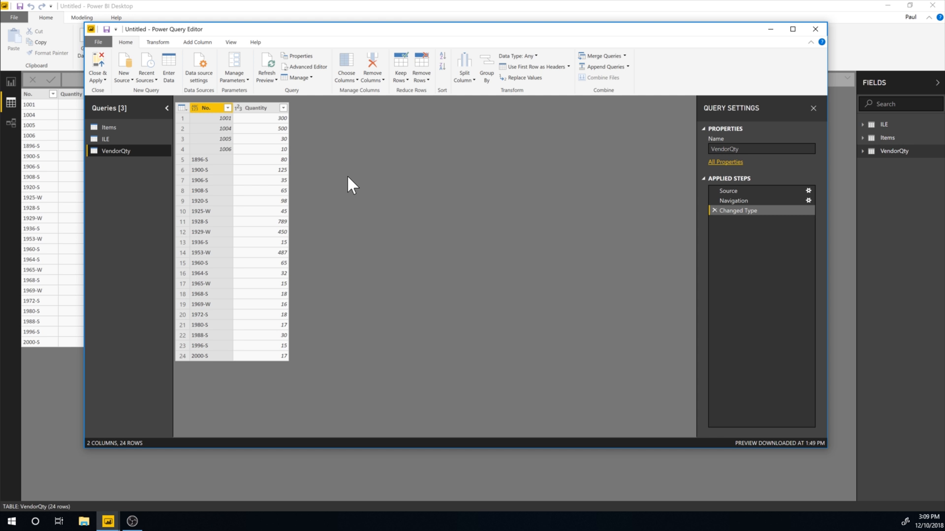
pyautogui.moveTo(340, 192)
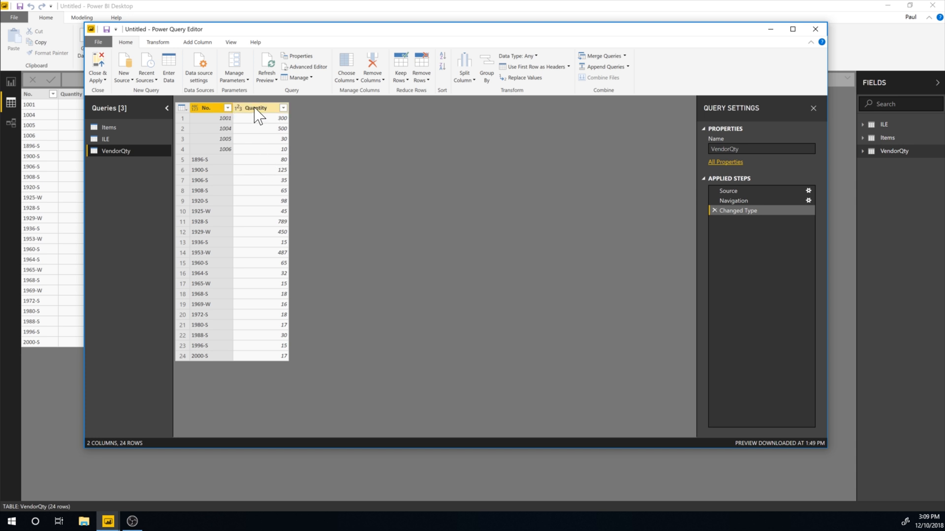
# Rename VendorQty's Quantity column to VendorQty, then move to the Items query.
pyautogui.rightClick(256, 108)
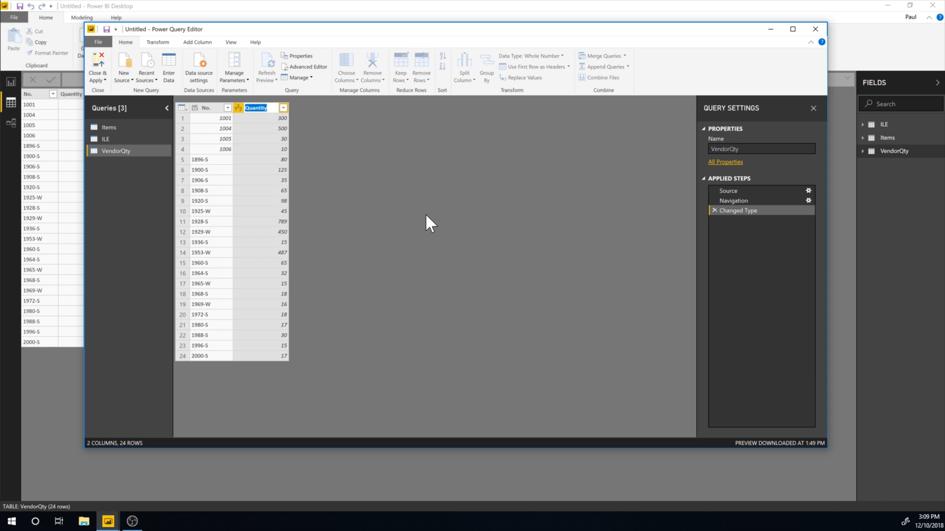
pyautogui.write('Vendor Qty')
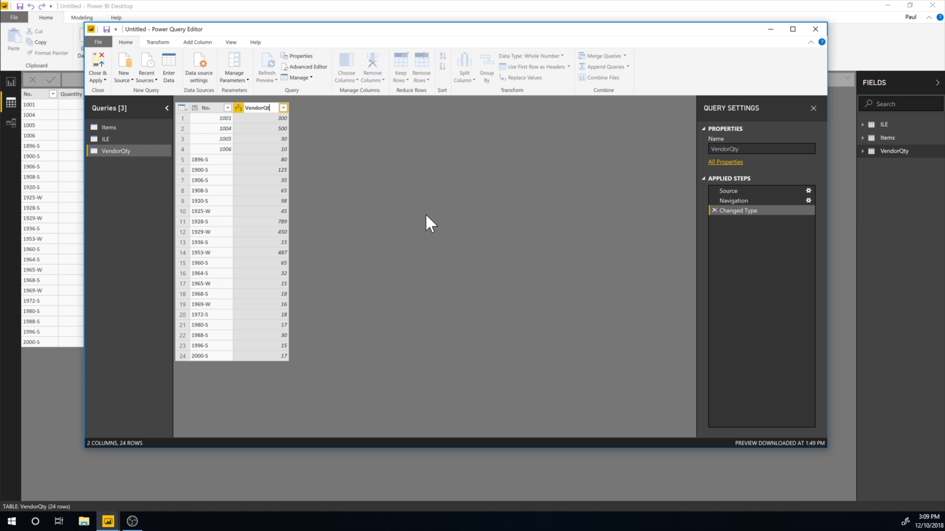
pyautogui.doubleClick(258, 107)
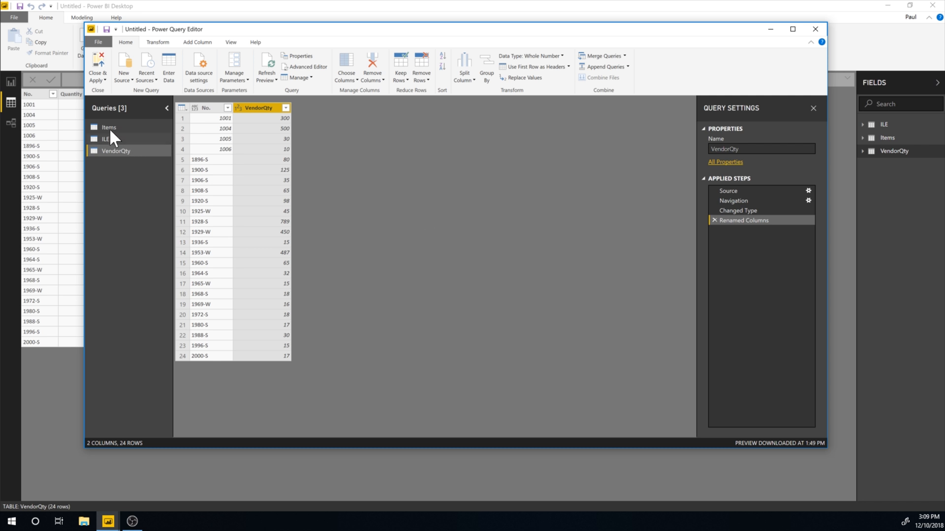
pyautogui.click(109, 127)
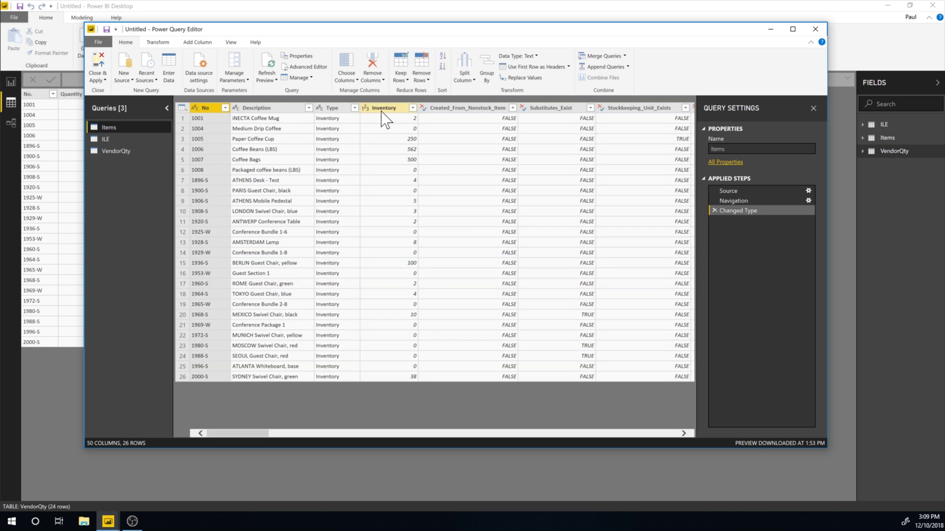
# Rename the Items query's Inventory column to BCQty.
pyautogui.rightClick(385, 108)
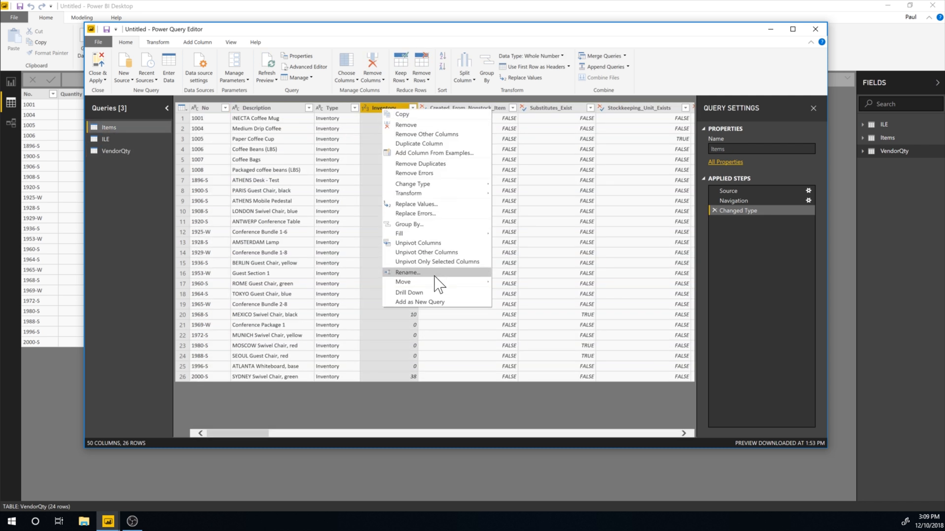
pyautogui.click(407, 273)
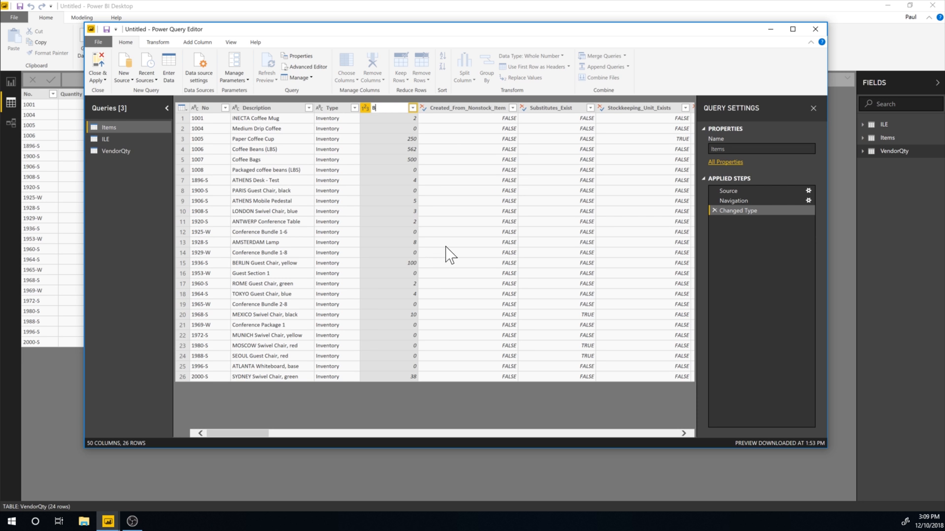
pyautogui.press('Enter')
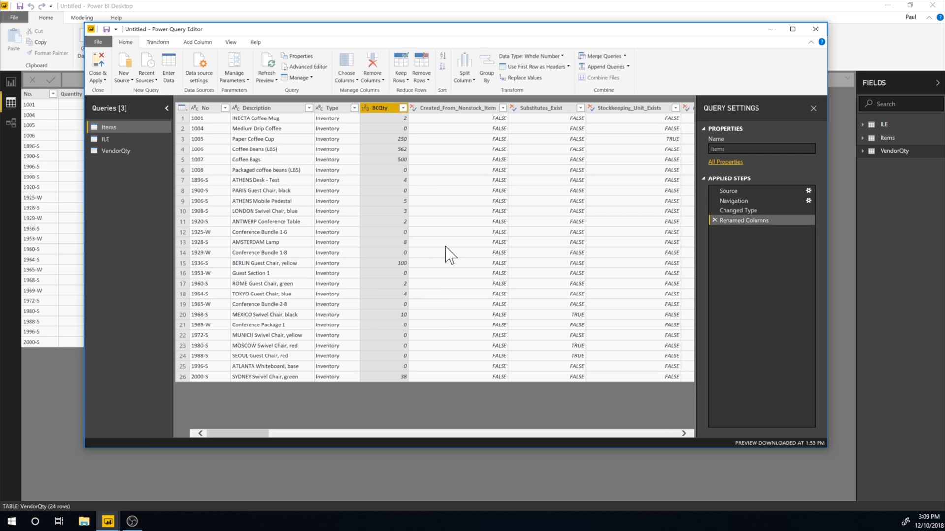
pyautogui.moveTo(749, 229)
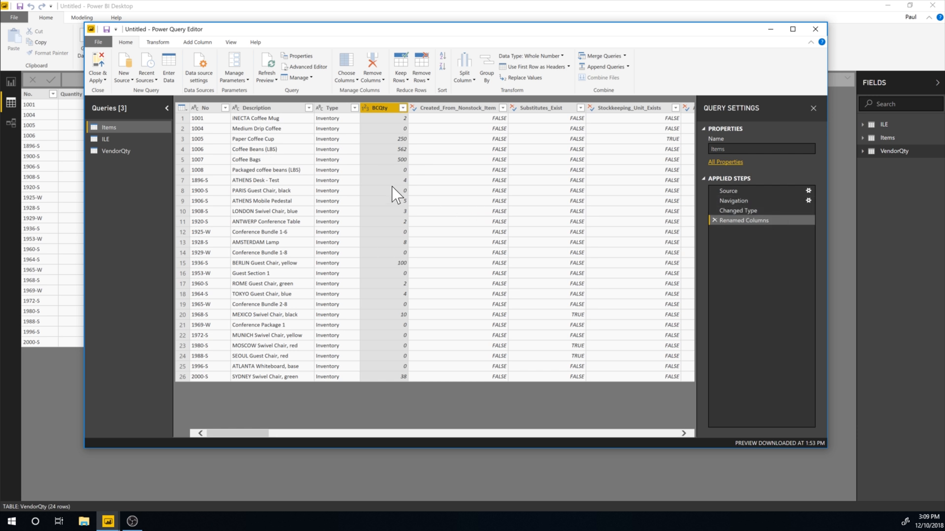
pyautogui.moveTo(744, 222)
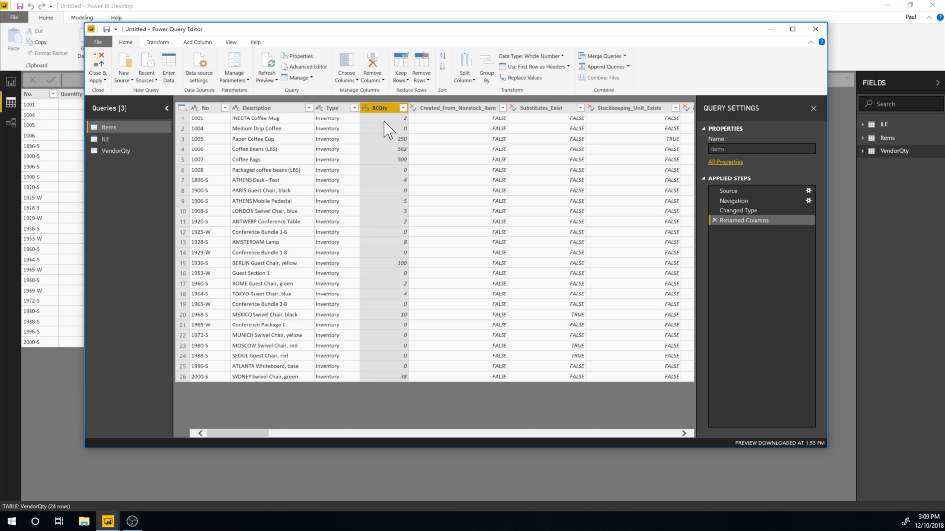
pyautogui.moveTo(414, 238)
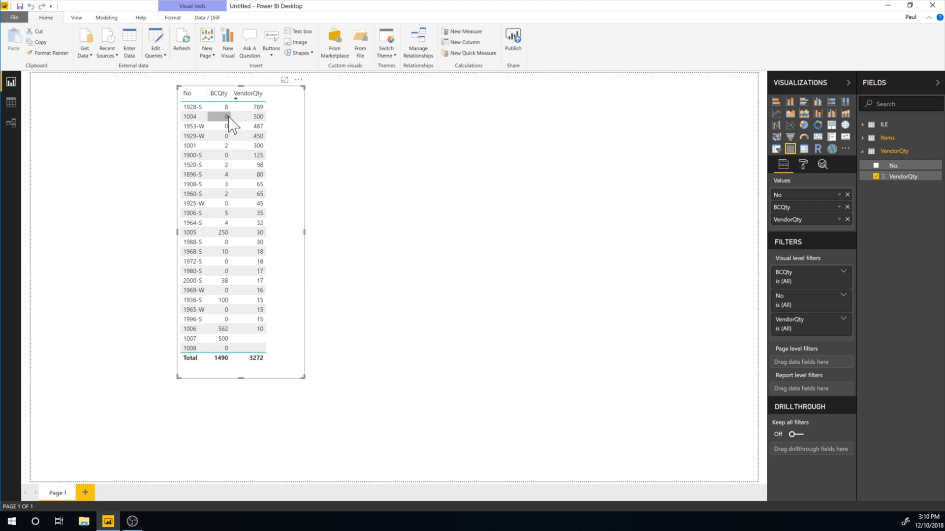
pyautogui.moveTo(429, 203)
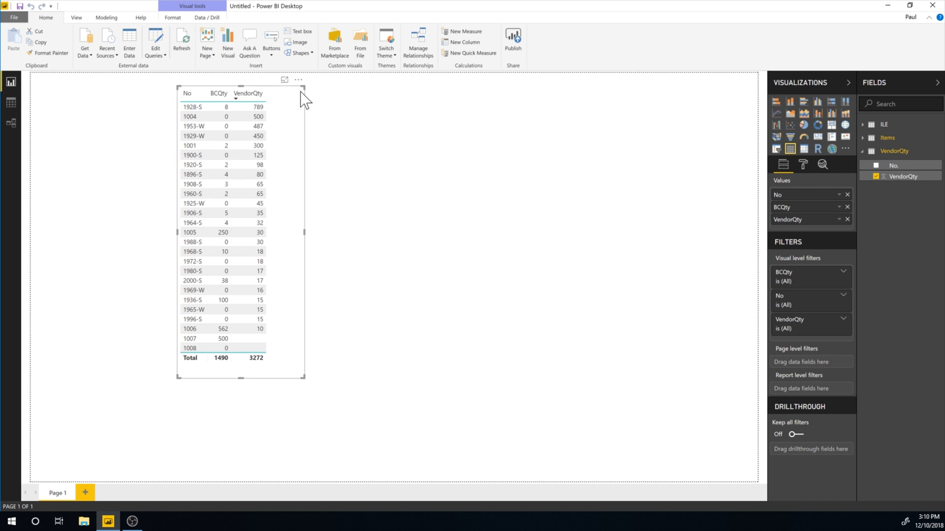
pyautogui.moveTo(520, 215)
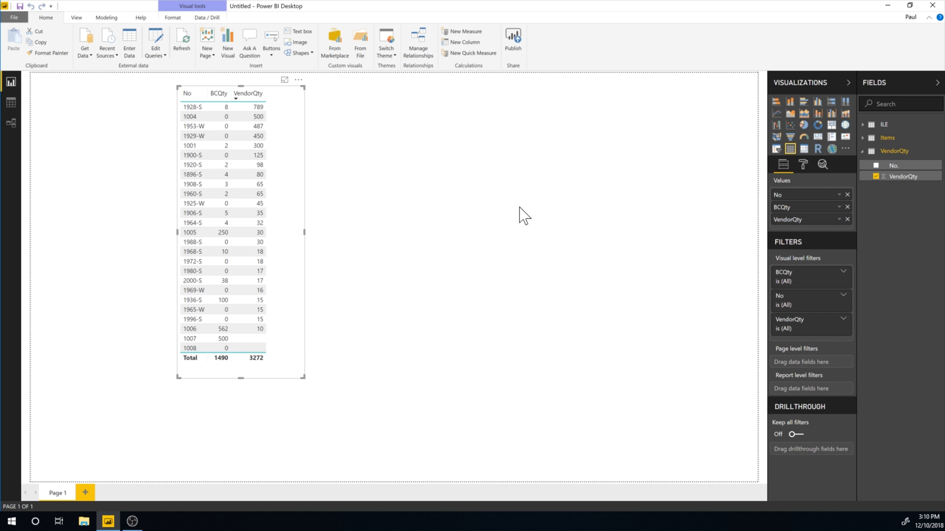
pyautogui.moveTo(542, 205)
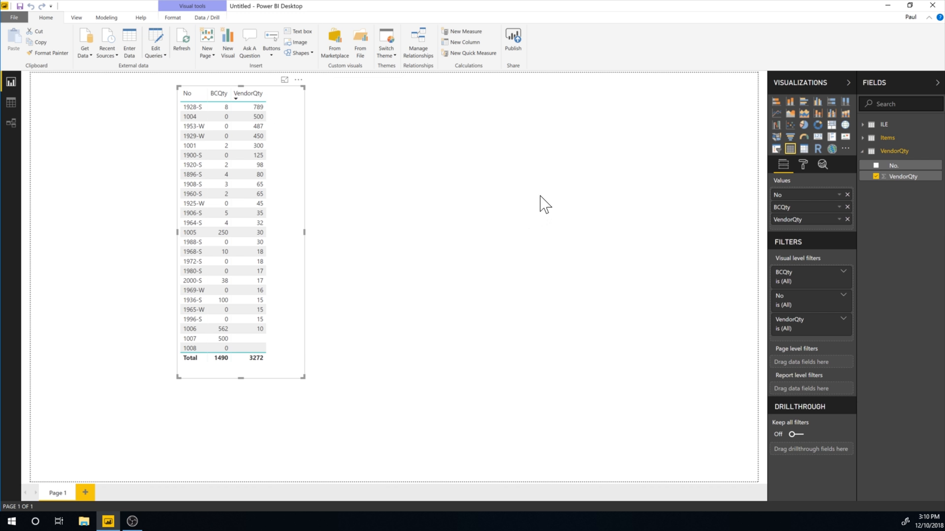
pyautogui.moveTo(313, 134)
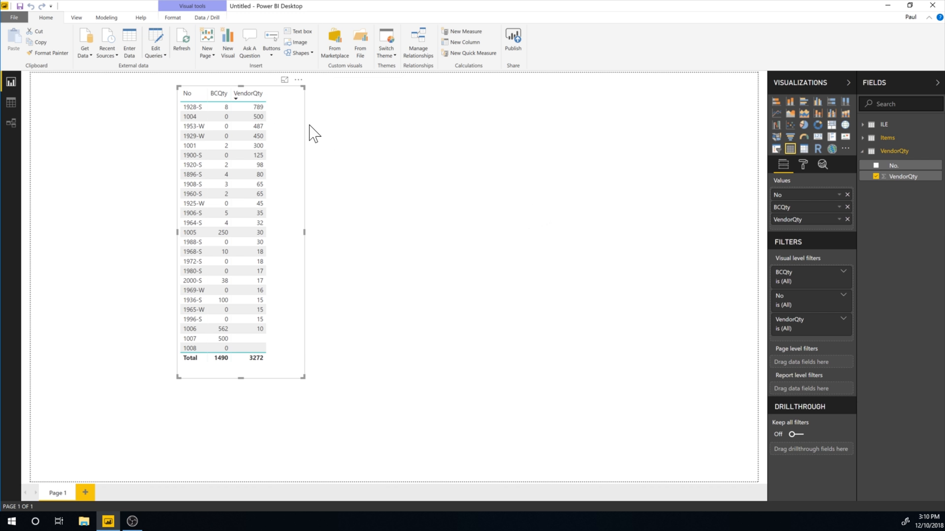
# Switch to the Modeling ribbon for measure commands.
pyautogui.click(106, 18)
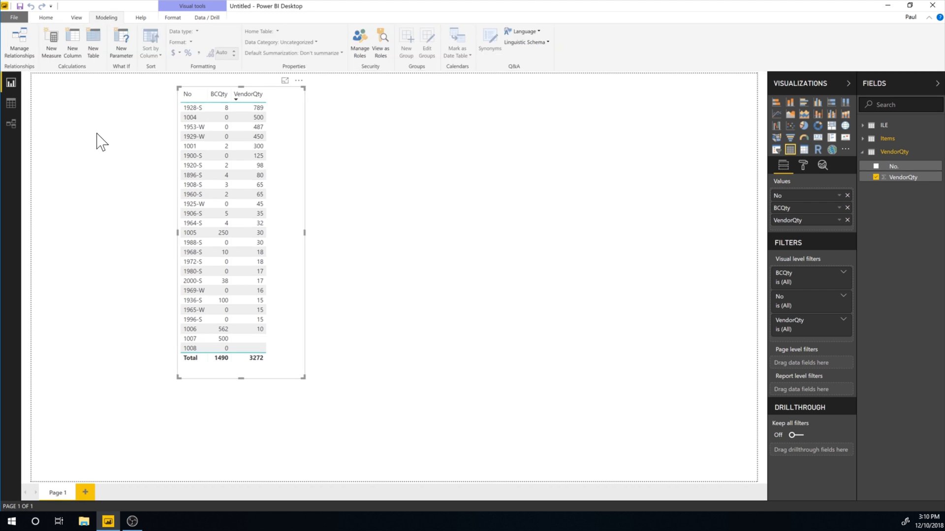
# Create a new measure named TotalQty starting with SUM(Items[BCQty]).
pyautogui.click(187, 94)
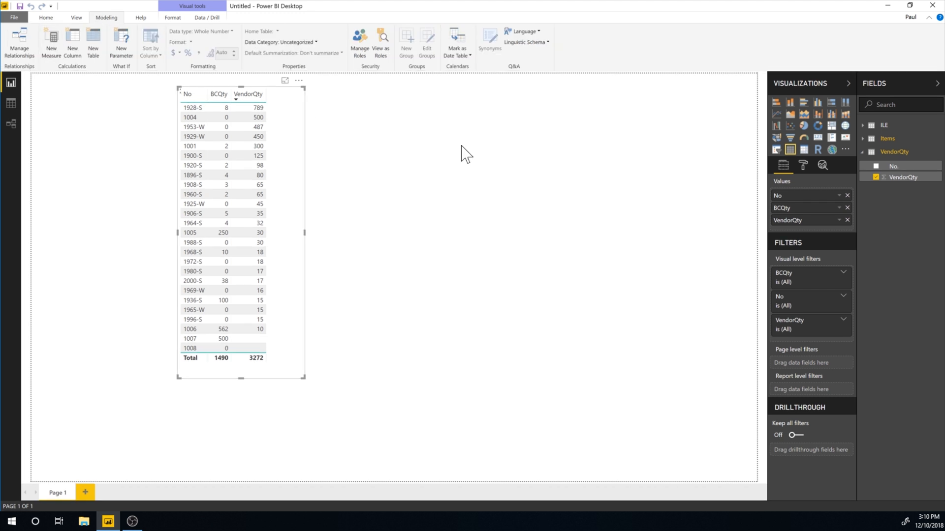
pyautogui.click(50, 44)
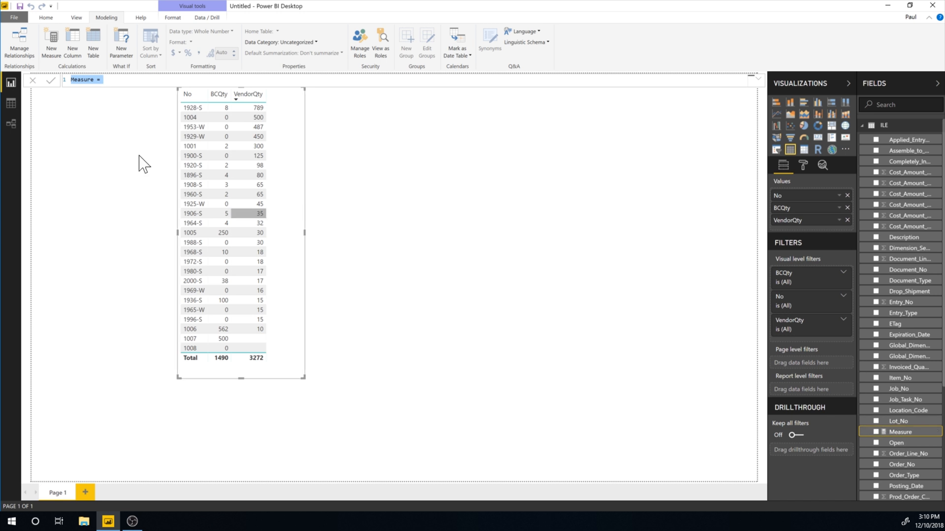
pyautogui.click(105, 80)
pyautogui.write('Me')
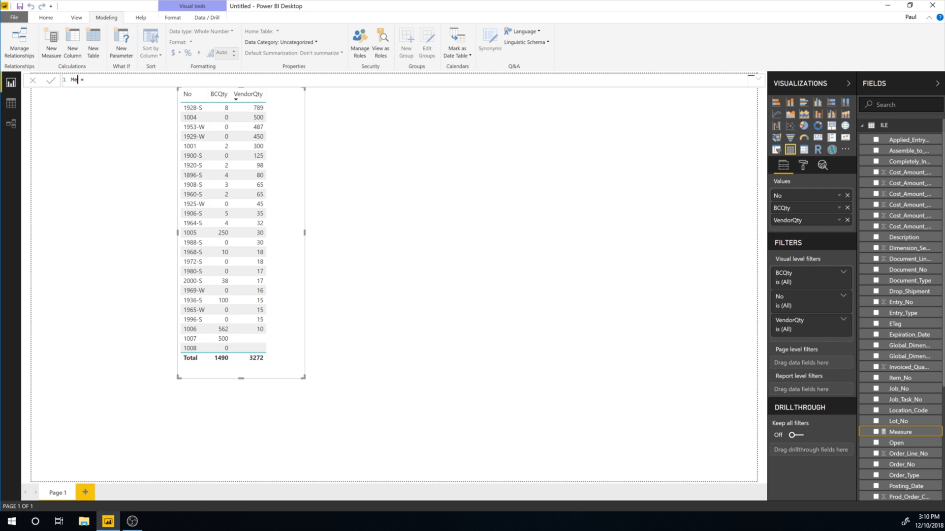
pyautogui.write('TotalQty')
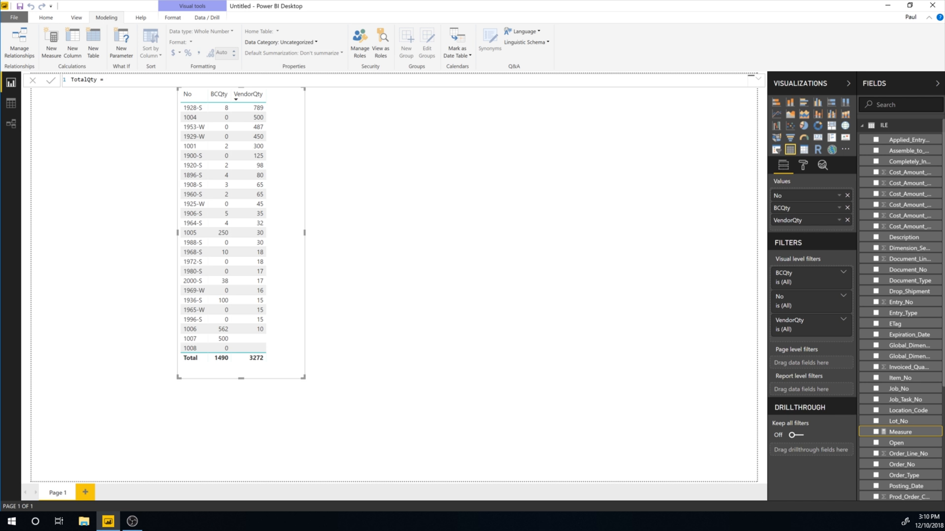
pyautogui.write('SUM(')
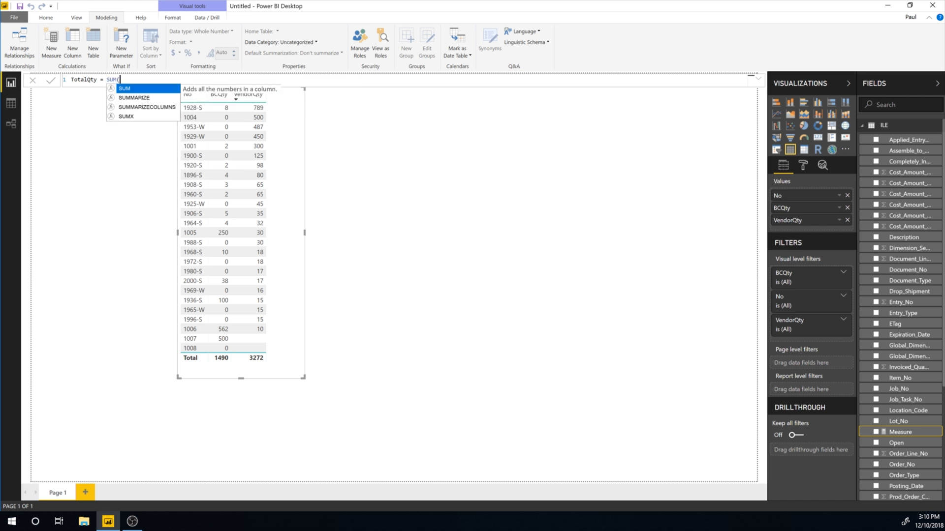
pyautogui.write('(')
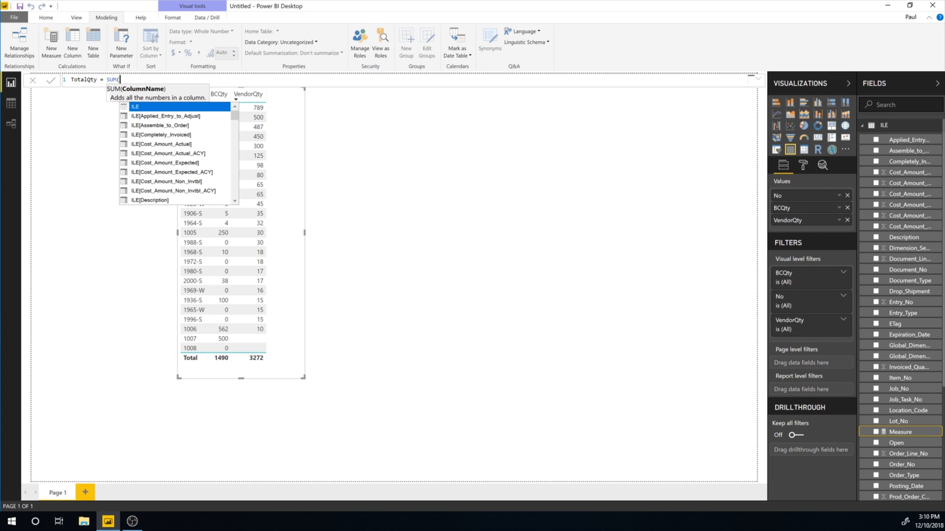
pyautogui.moveTo(170, 156)
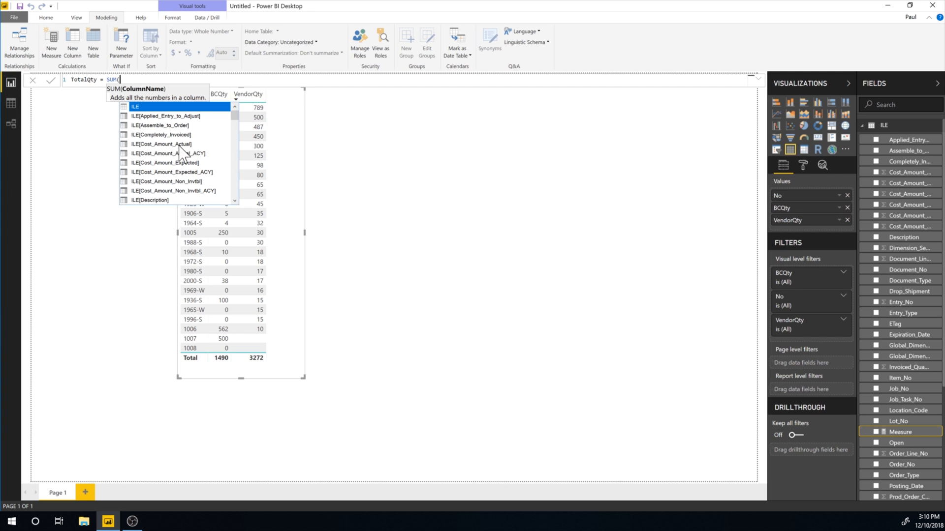
pyautogui.write('Item')
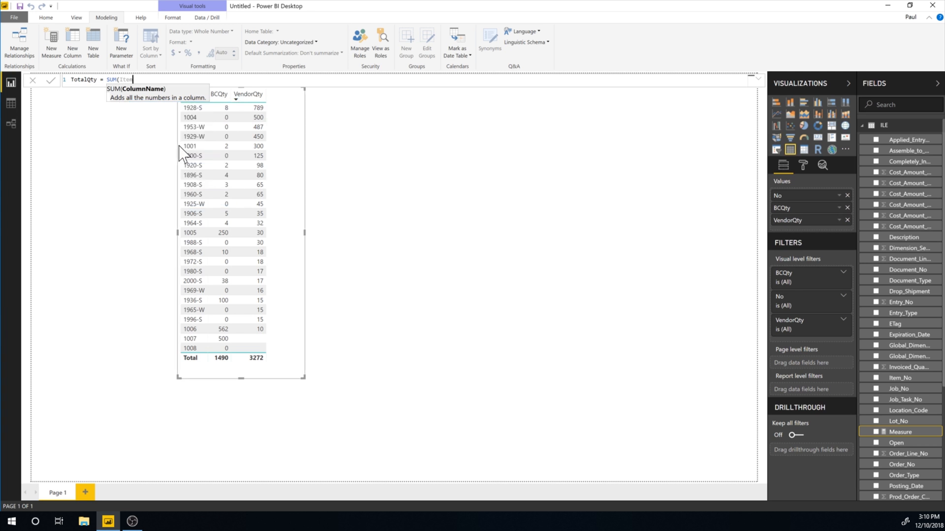
pyautogui.write('Item')
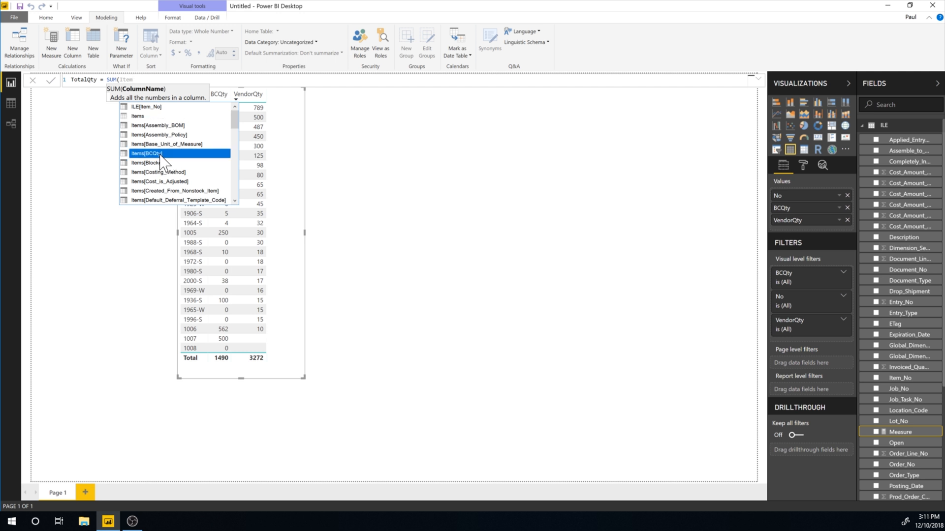
pyautogui.click(145, 153)
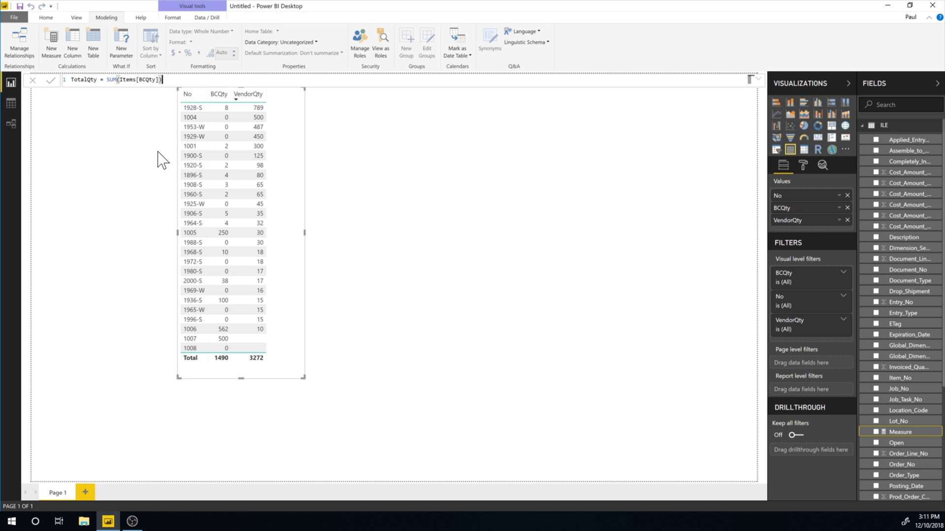
# Complete the formula with +SUM(VendorQty[VendorQty]).
pyautogui.write('+SUM')
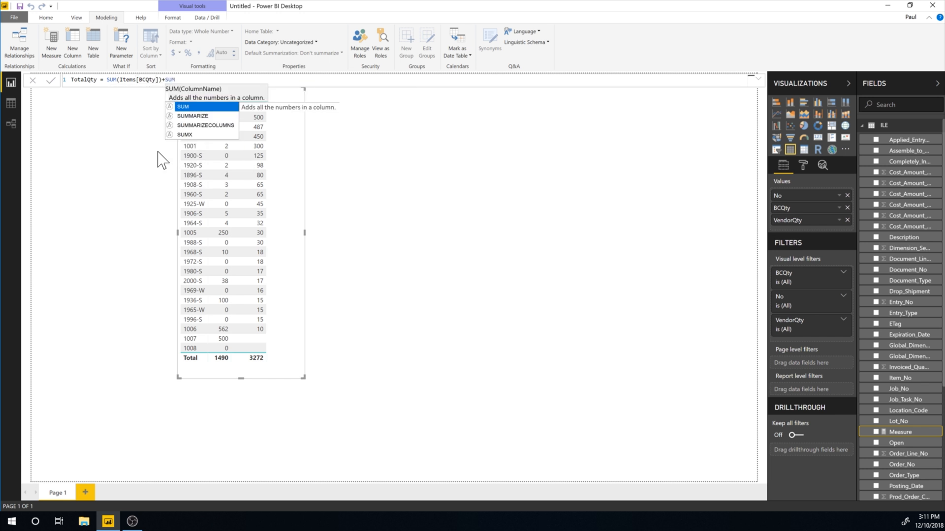
pyautogui.write('(')
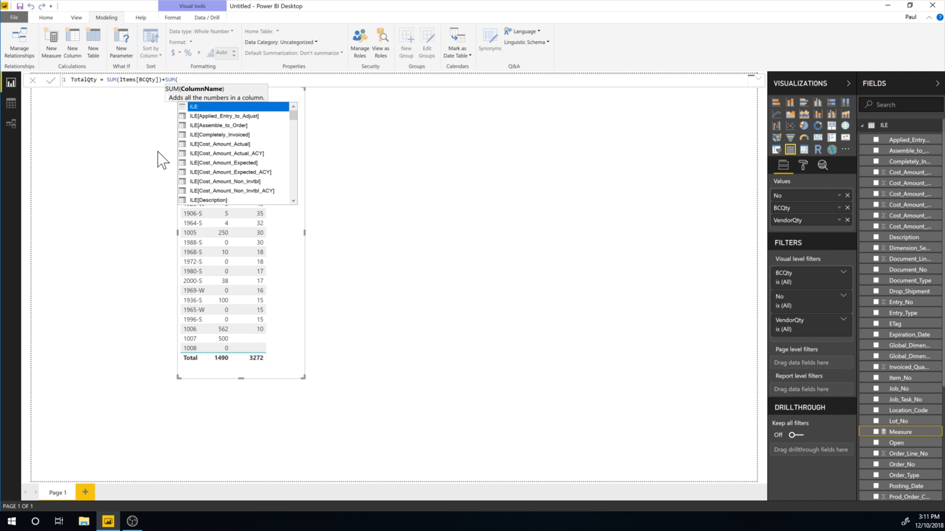
pyautogui.write('VendorQty[VendorQty')
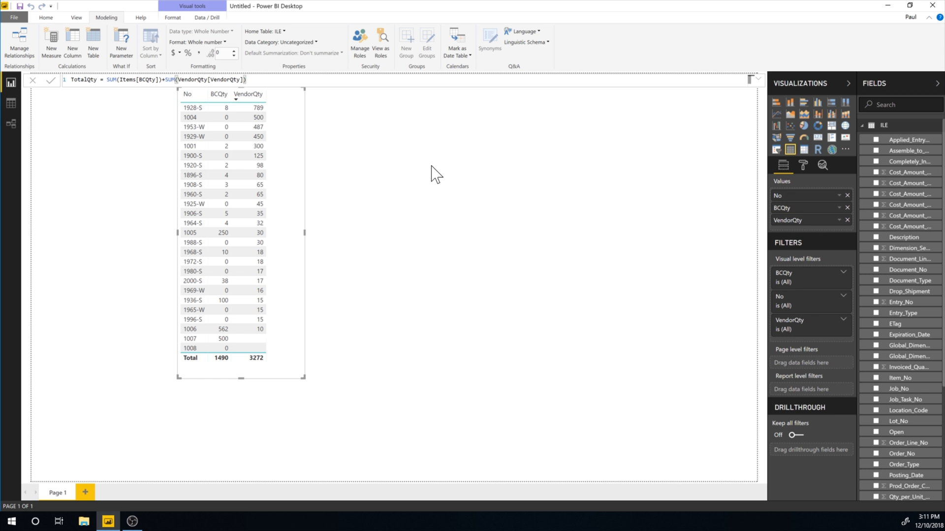
pyautogui.moveTo(216, 114)
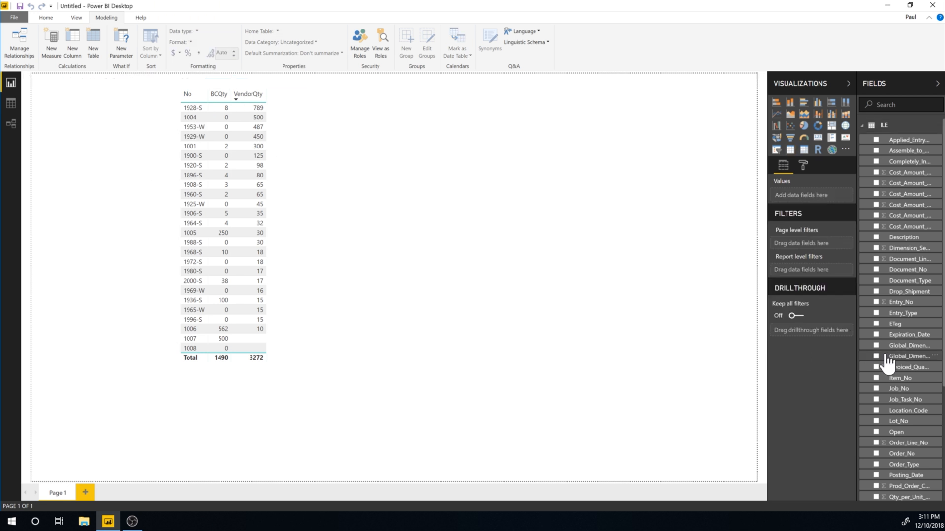
# Add the TotalQty measure to the table visual, giving a 4,762 total.
pyautogui.scroll(-3)
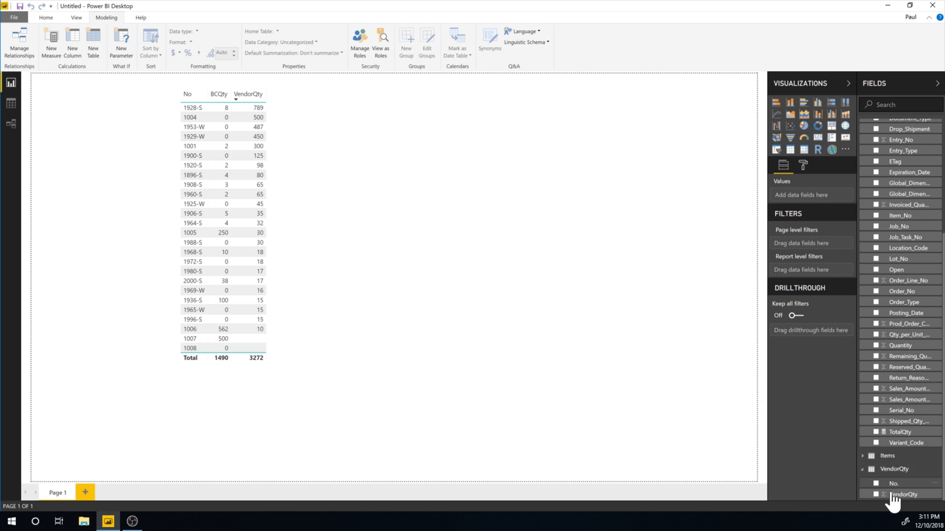
pyautogui.moveTo(906, 476)
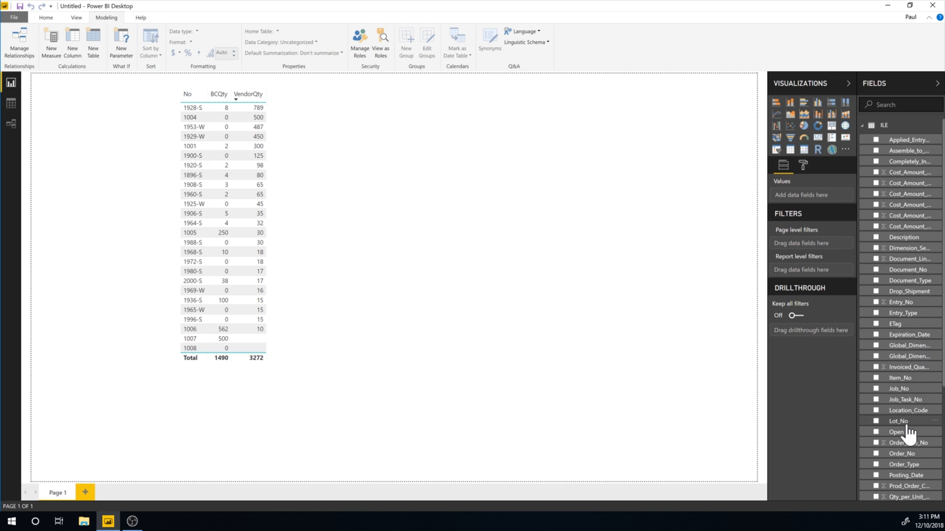
pyautogui.scroll(-3)
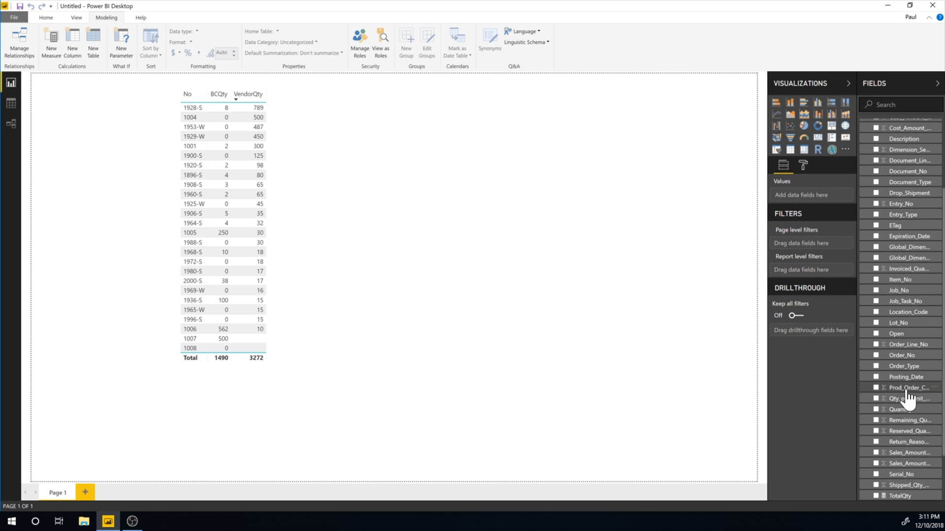
pyautogui.scroll(-3)
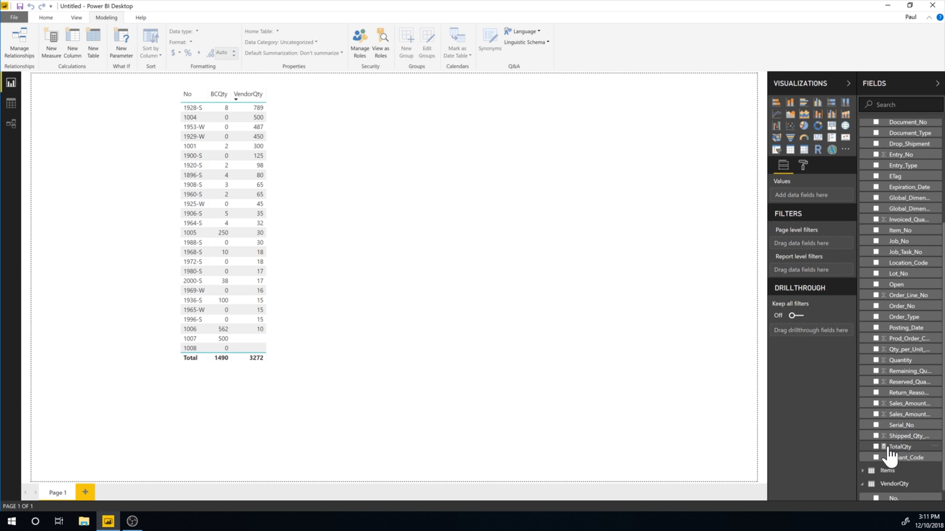
pyautogui.click(876, 447)
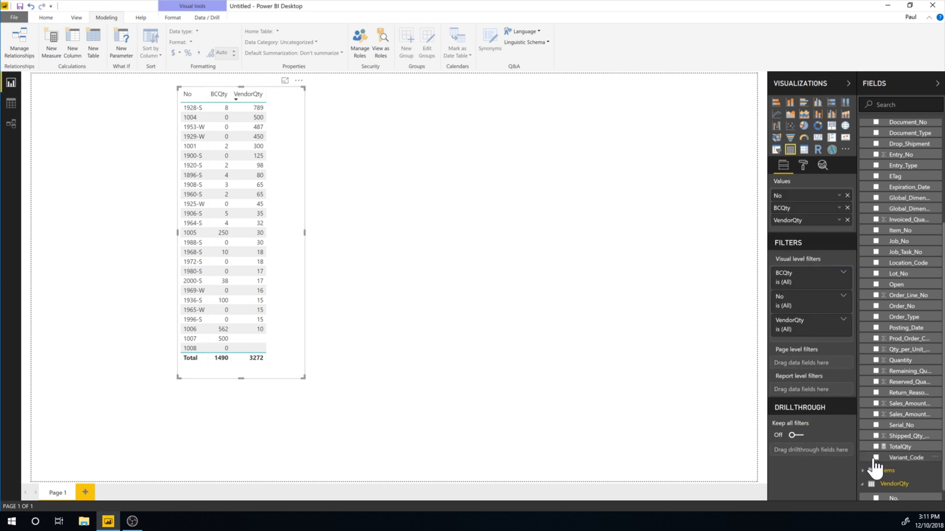
pyautogui.click(871, 446)
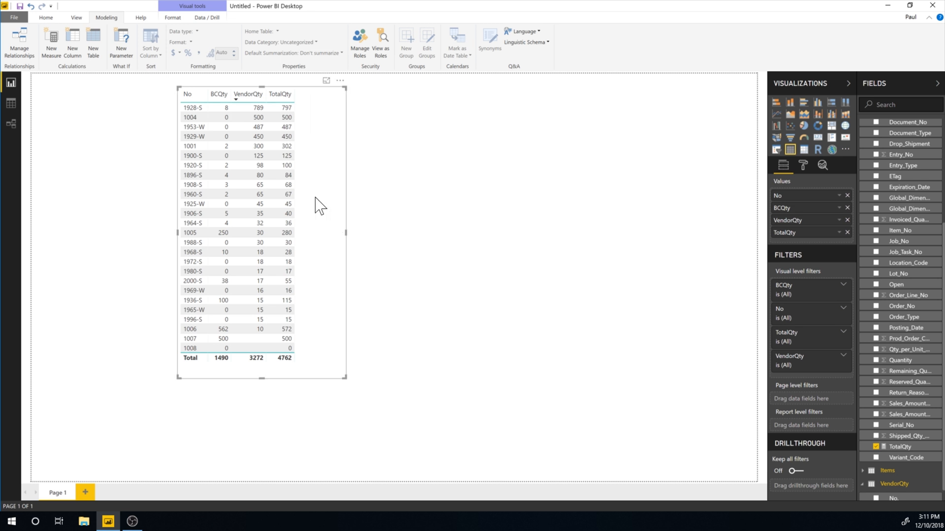
pyautogui.click(218, 107)
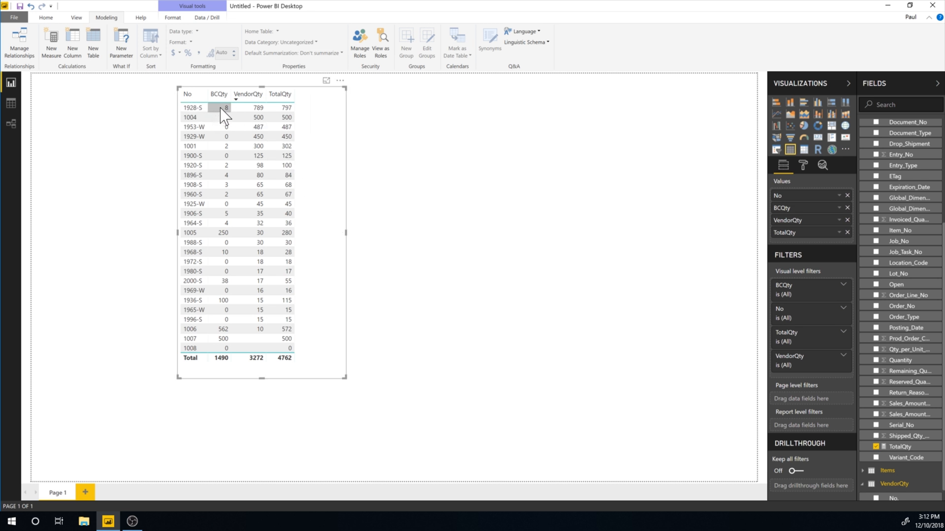
pyautogui.moveTo(251, 115)
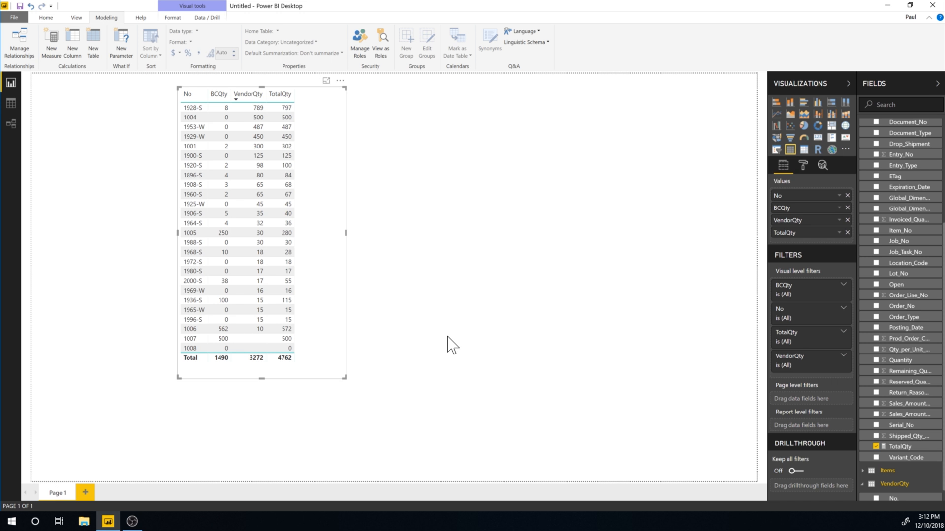
pyautogui.moveTo(484, 317)
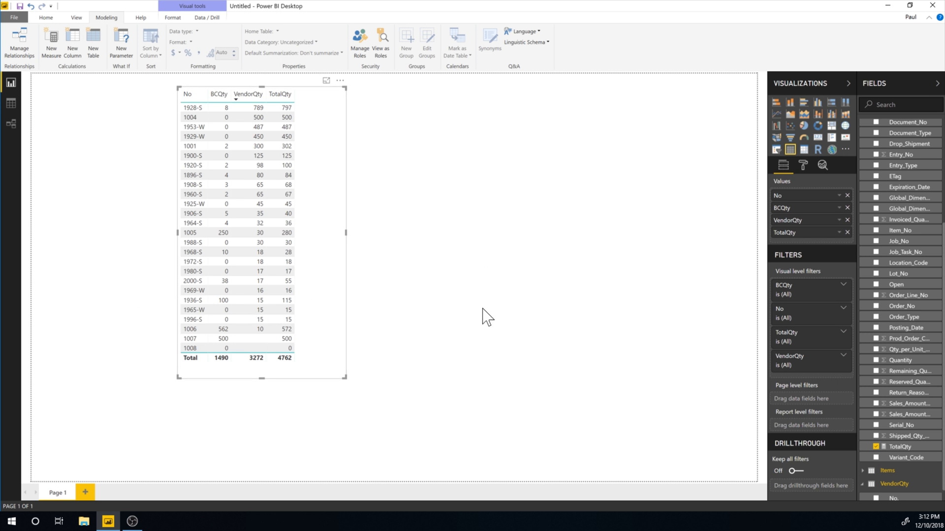